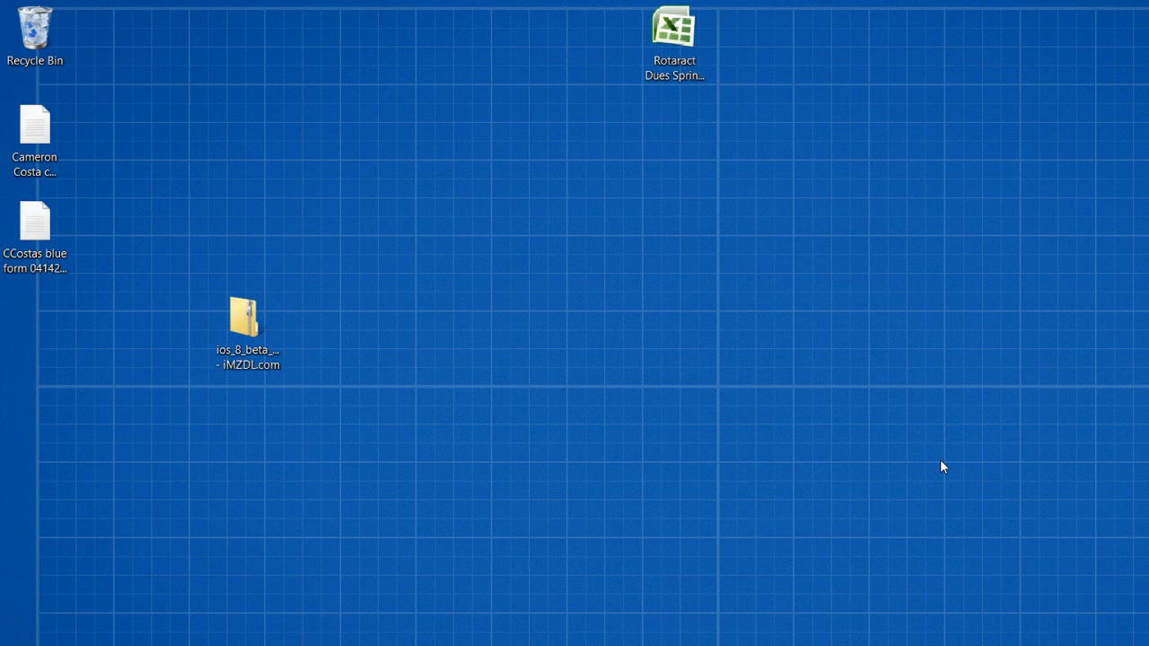
mouse_move(959, 482)
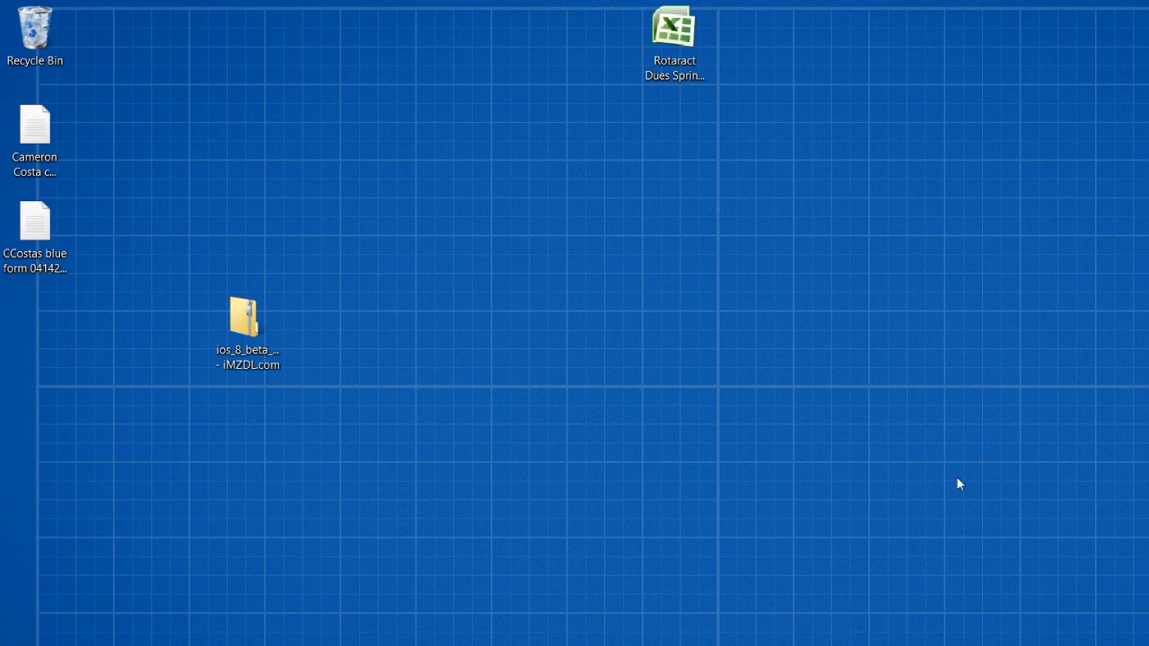
mouse_move(279, 303)
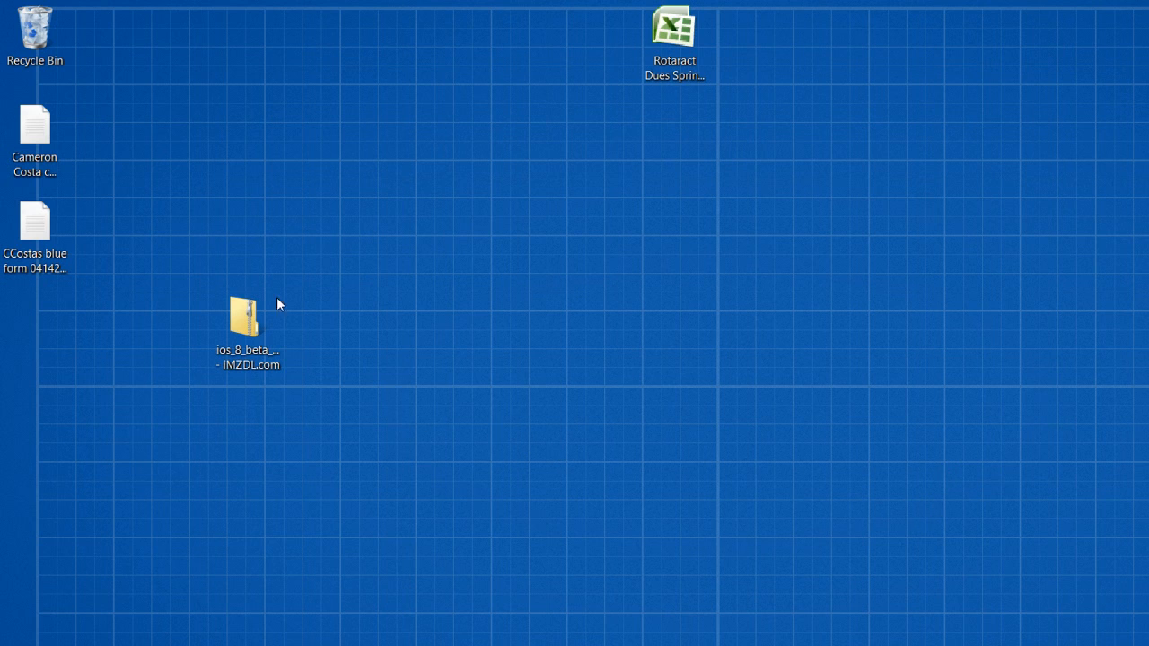
Cycle through the iPhone 5's serial number and UDID on the Summary page.
left_click(247, 323)
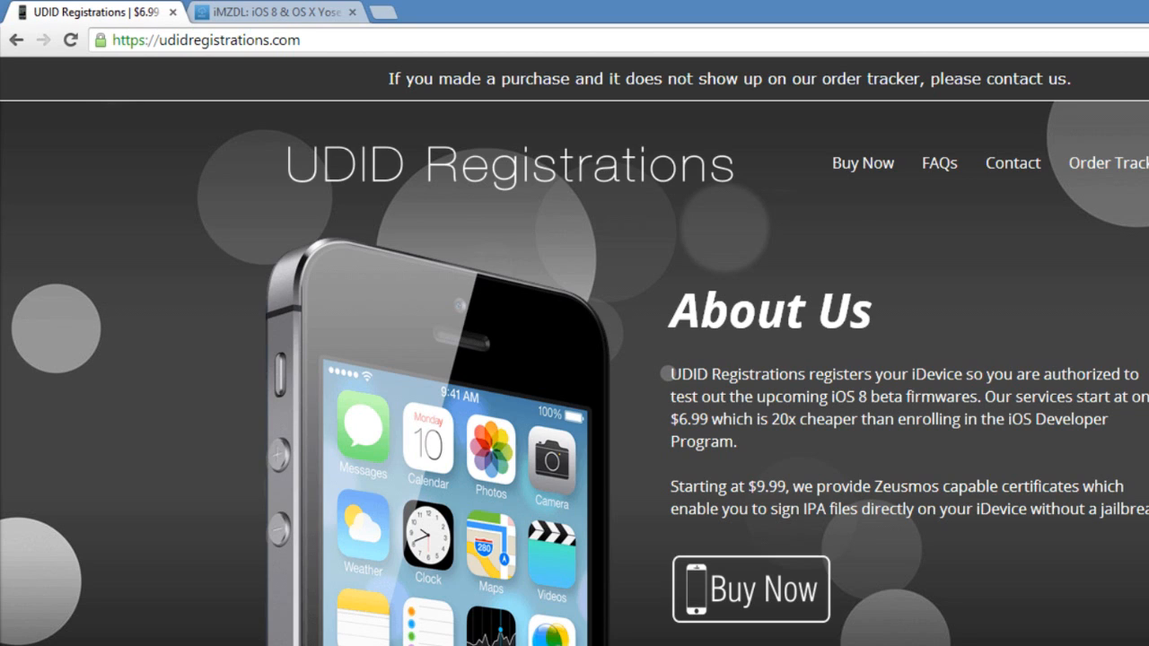
mouse_move(1035, 440)
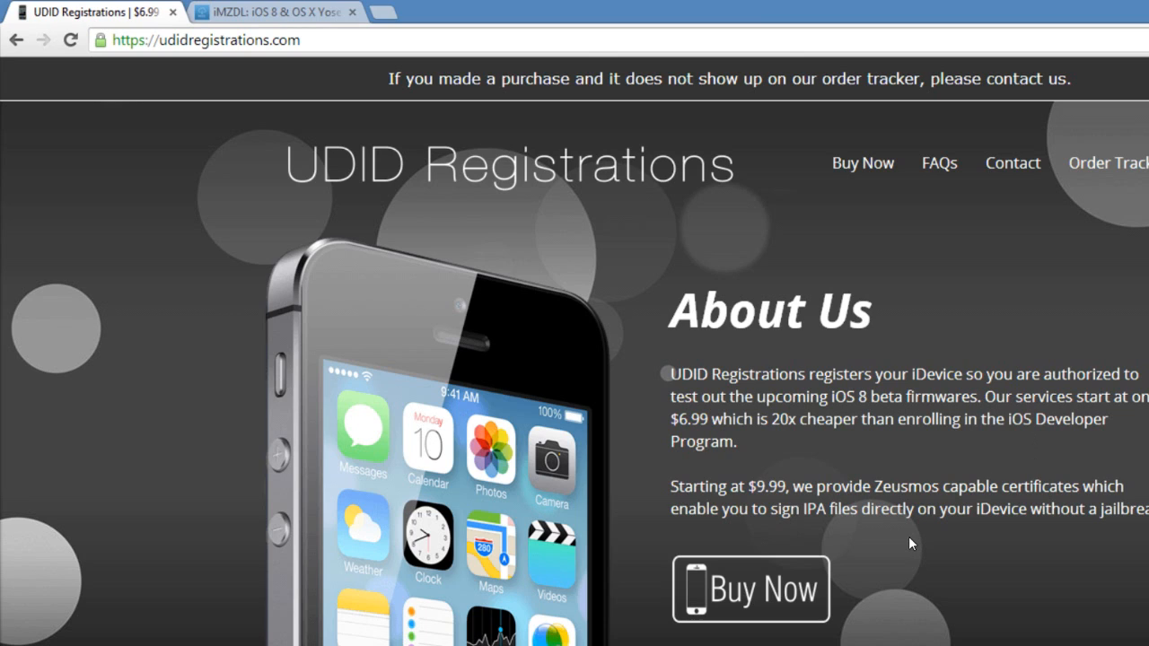
mouse_move(909, 528)
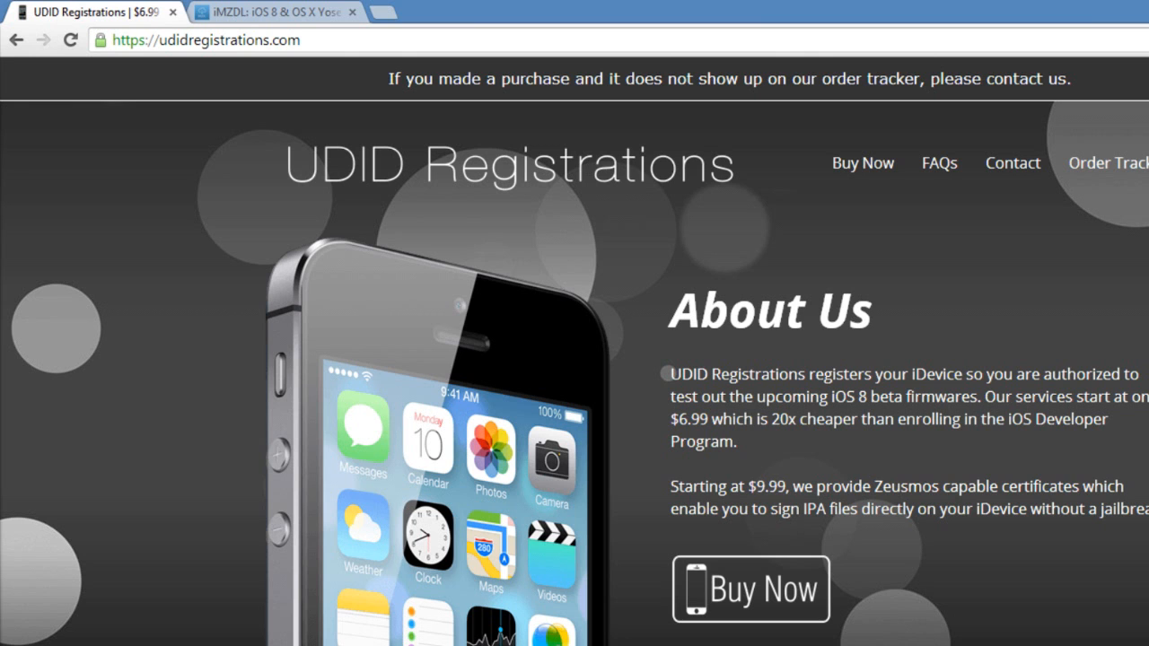
scroll("down", 3)
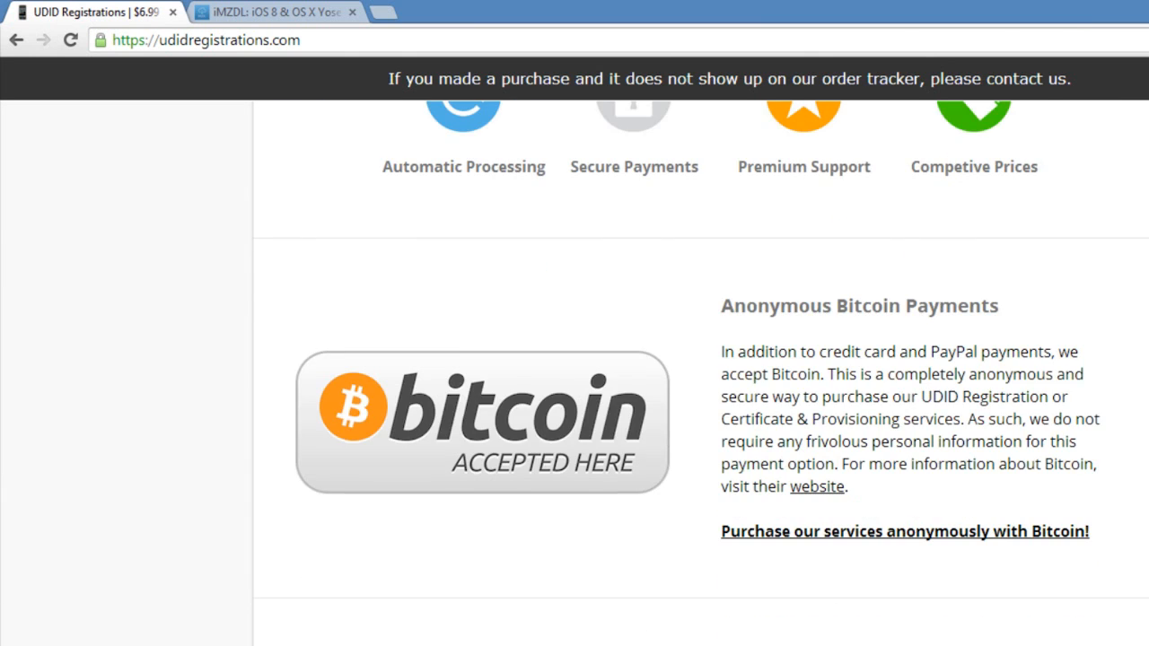
scroll("up", 3)
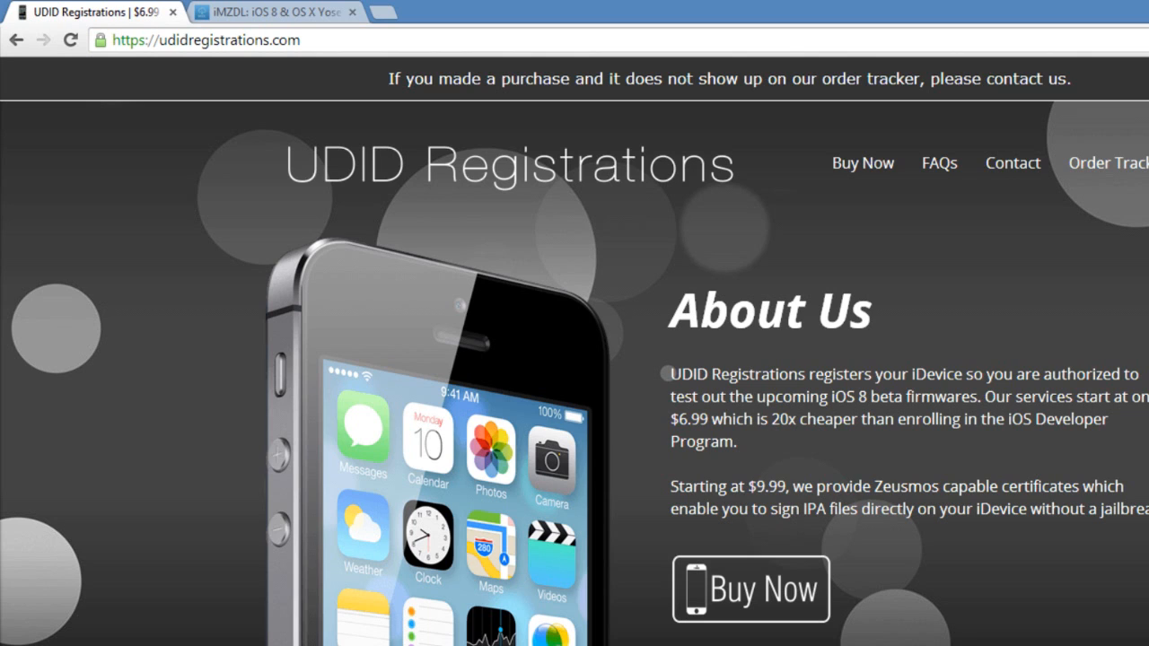
mouse_move(928, 299)
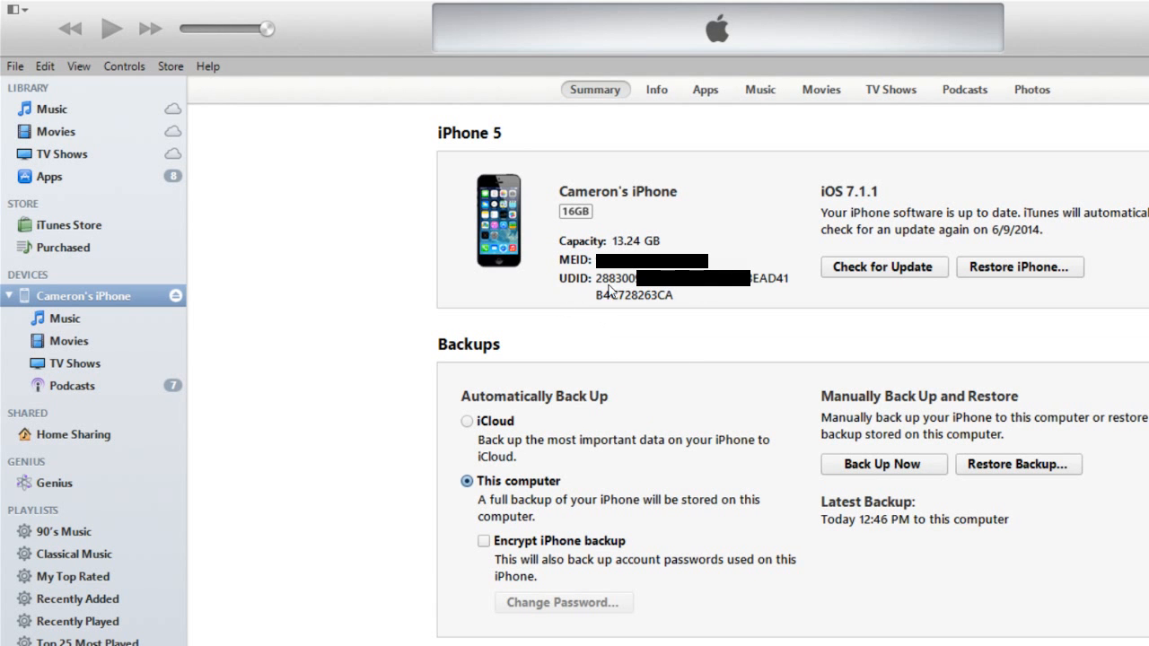
left_click(597, 278)
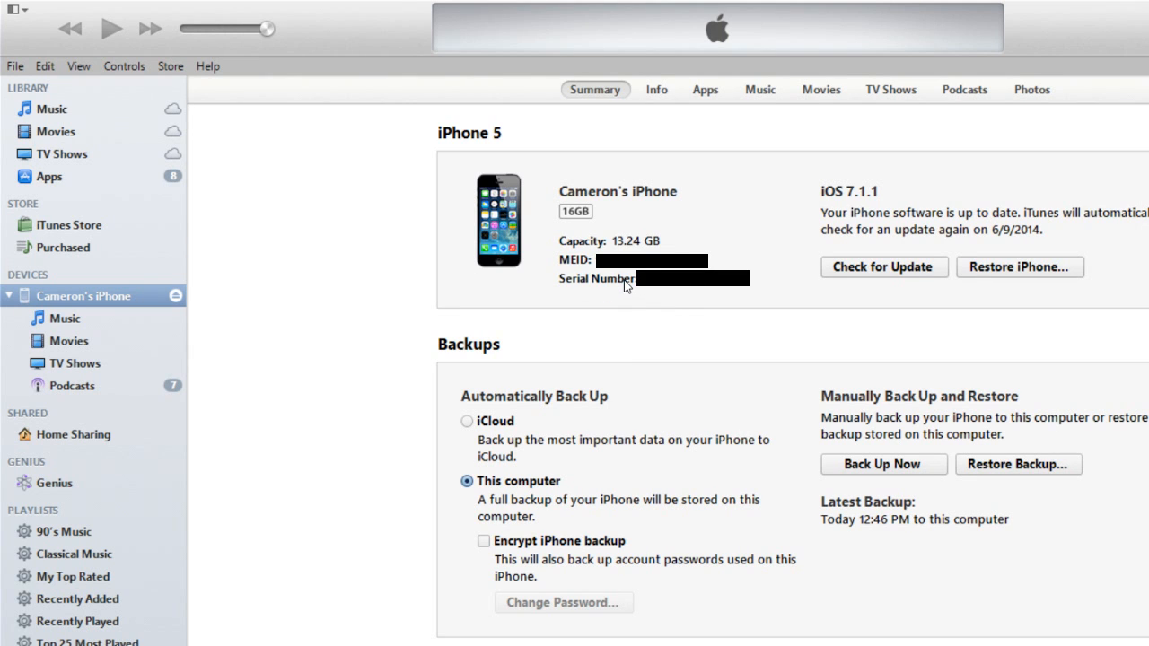
left_click(602, 278)
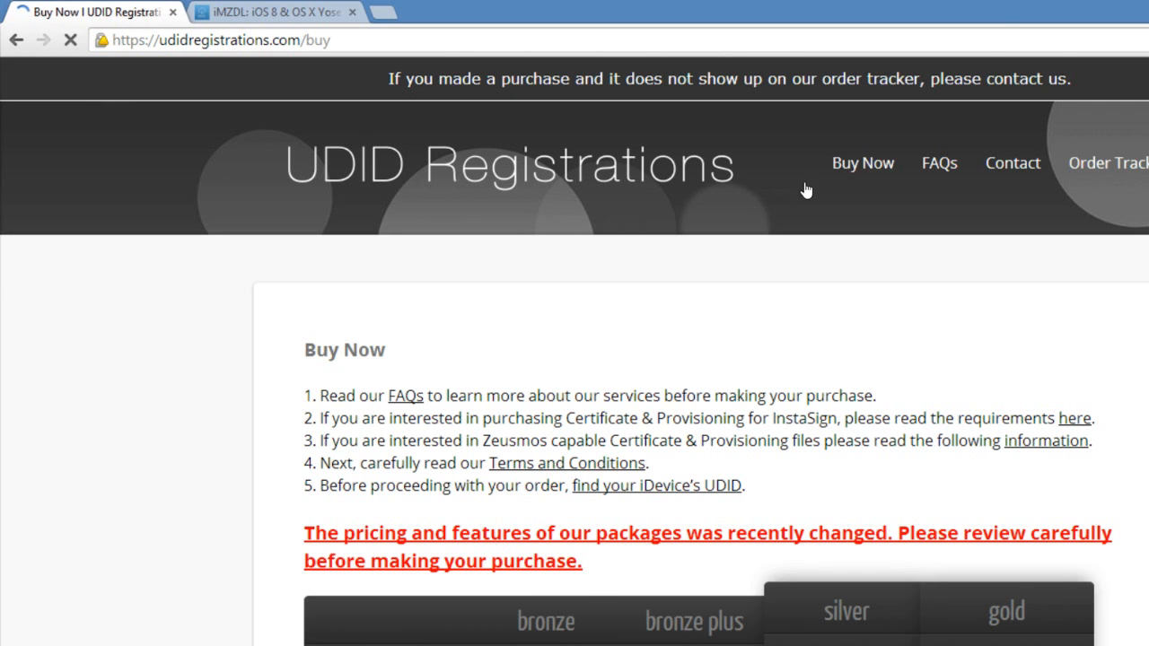
Scroll through the bronze, silver and gold plan pricing on udidregistrations.com.
scroll("down", 3)
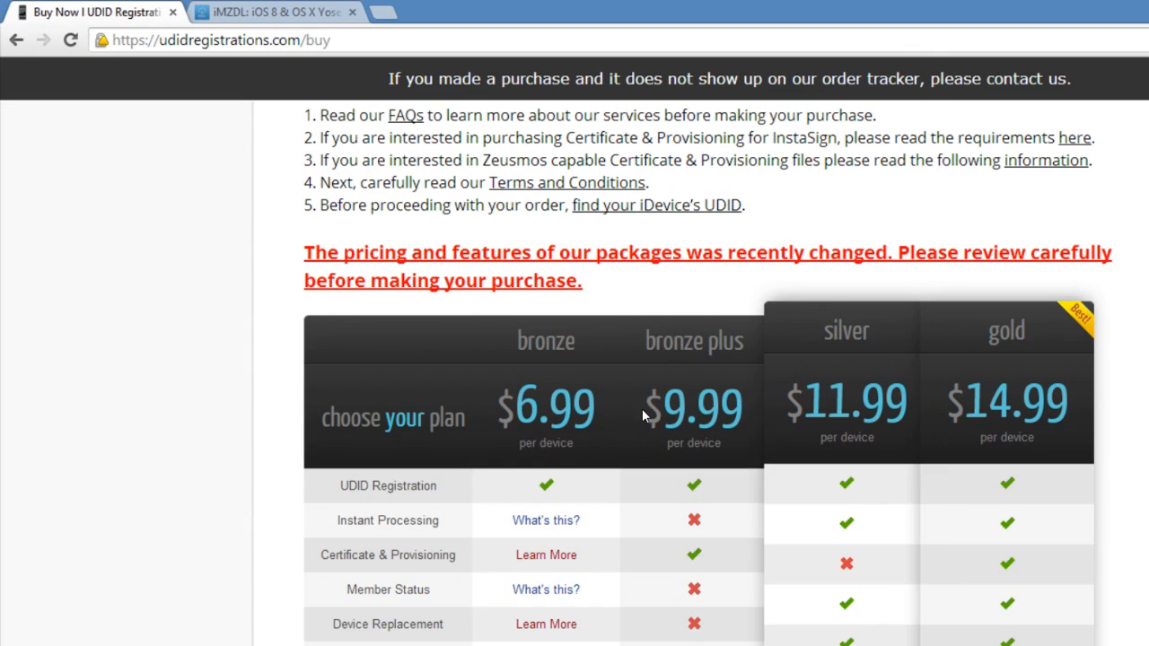
mouse_move(592, 377)
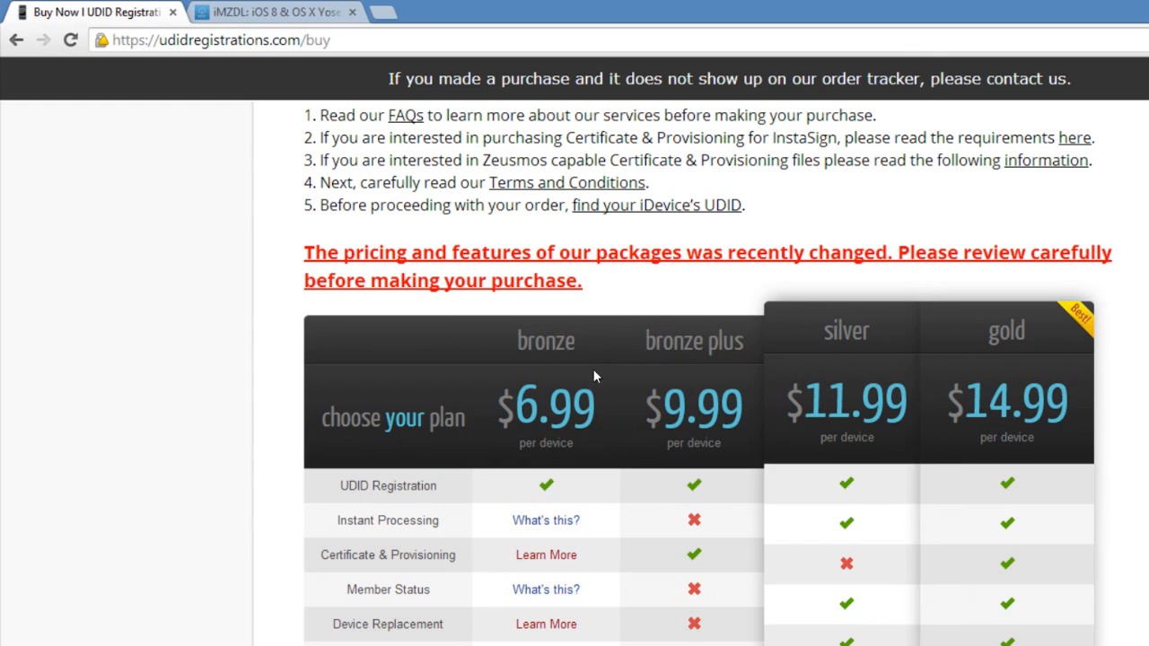
mouse_move(531, 390)
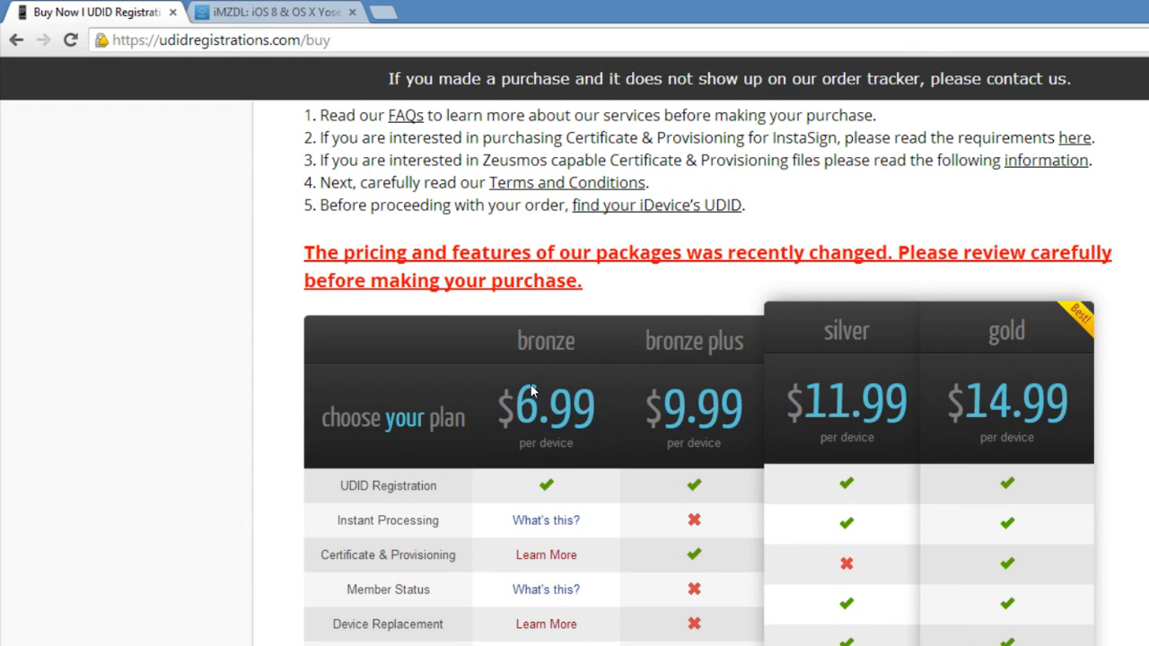
mouse_move(759, 243)
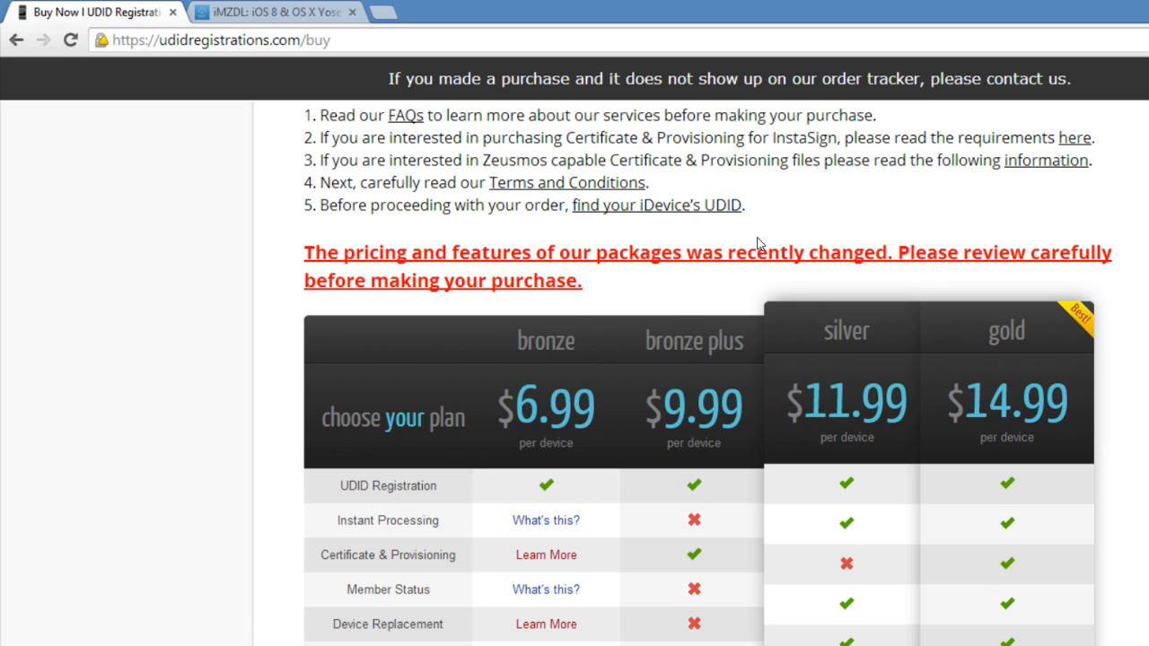
scroll("up", 3)
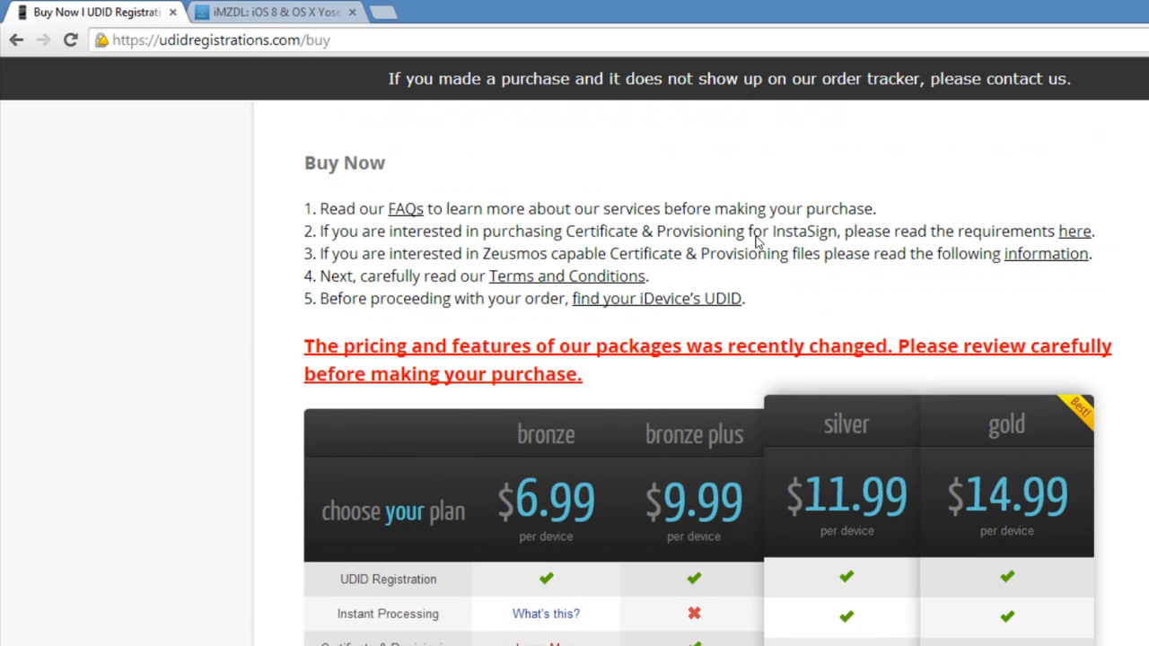
scroll("up", 3)
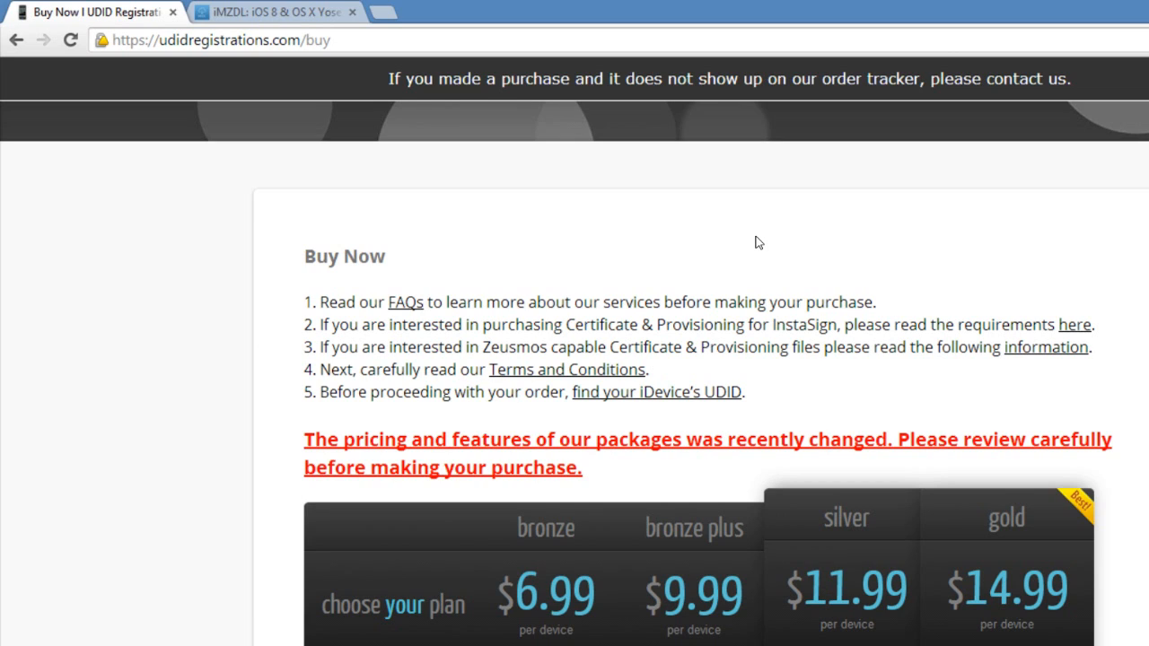
mouse_move(617, 410)
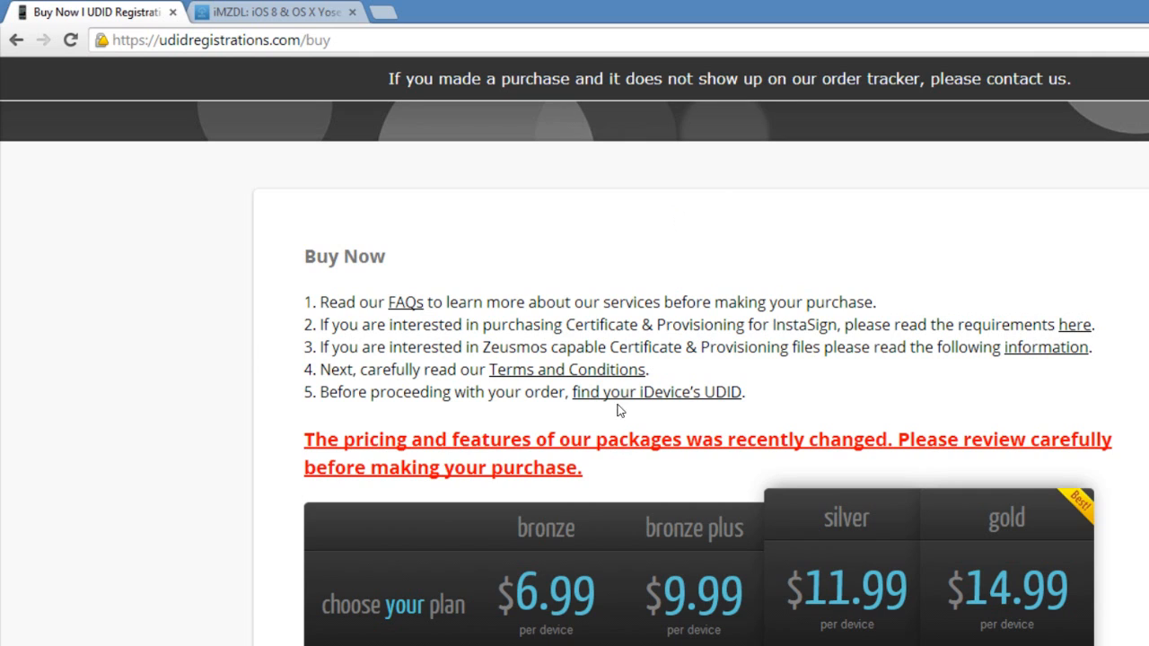
mouse_move(800, 348)
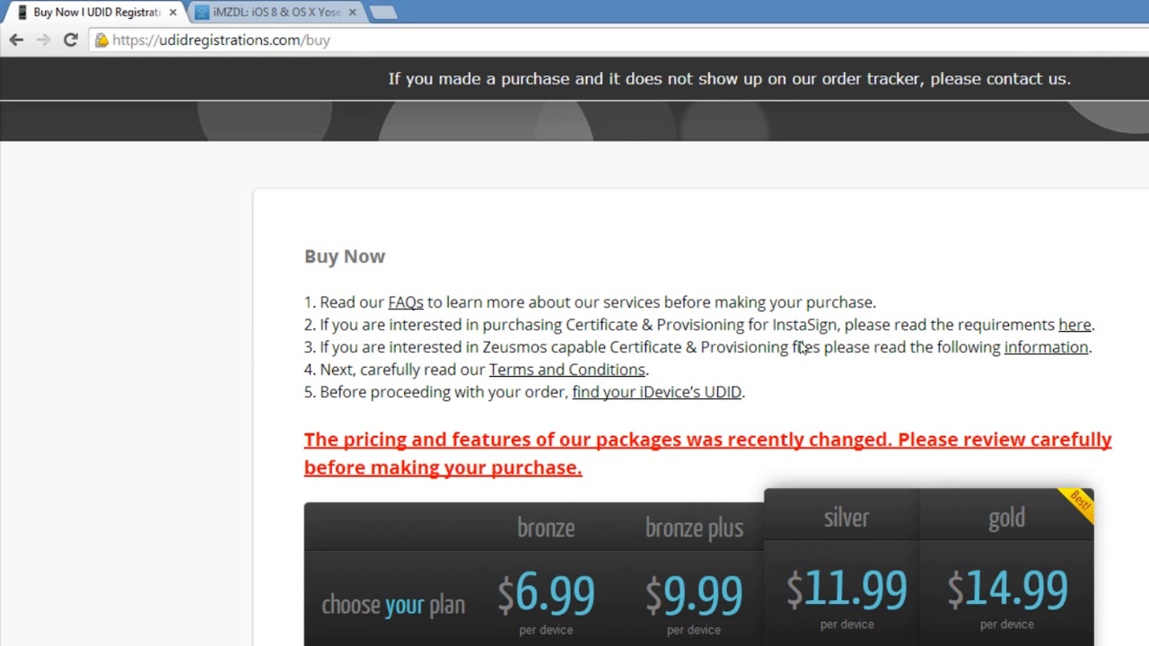
mouse_move(172, 13)
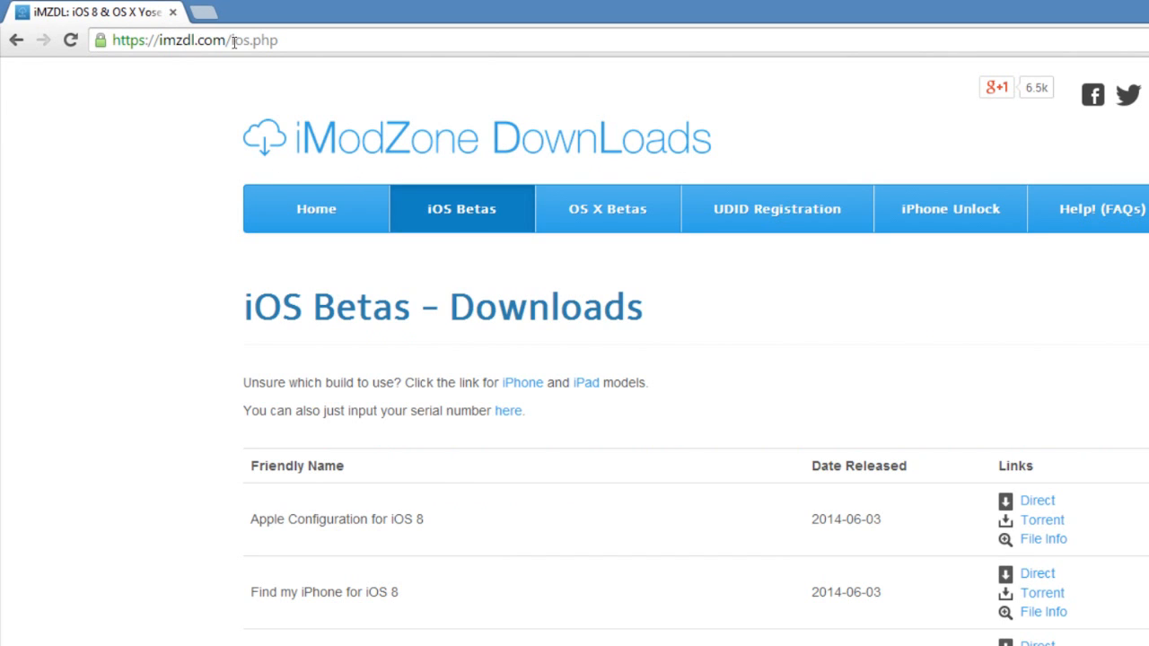
mouse_move(1113, 413)
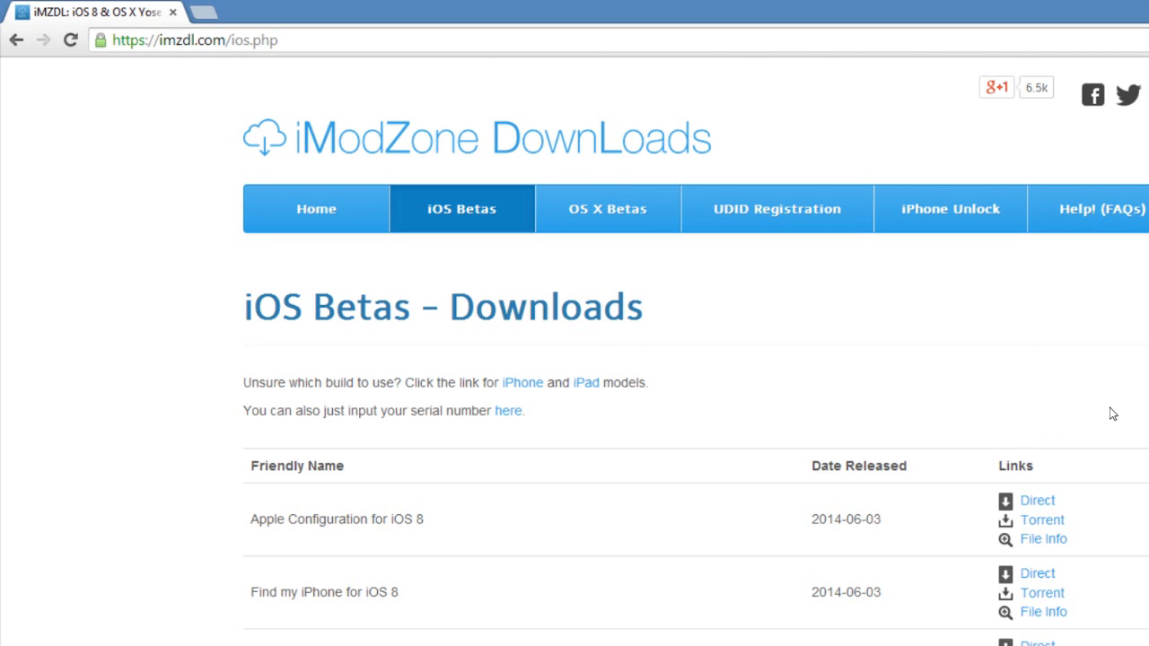
mouse_move(1132, 350)
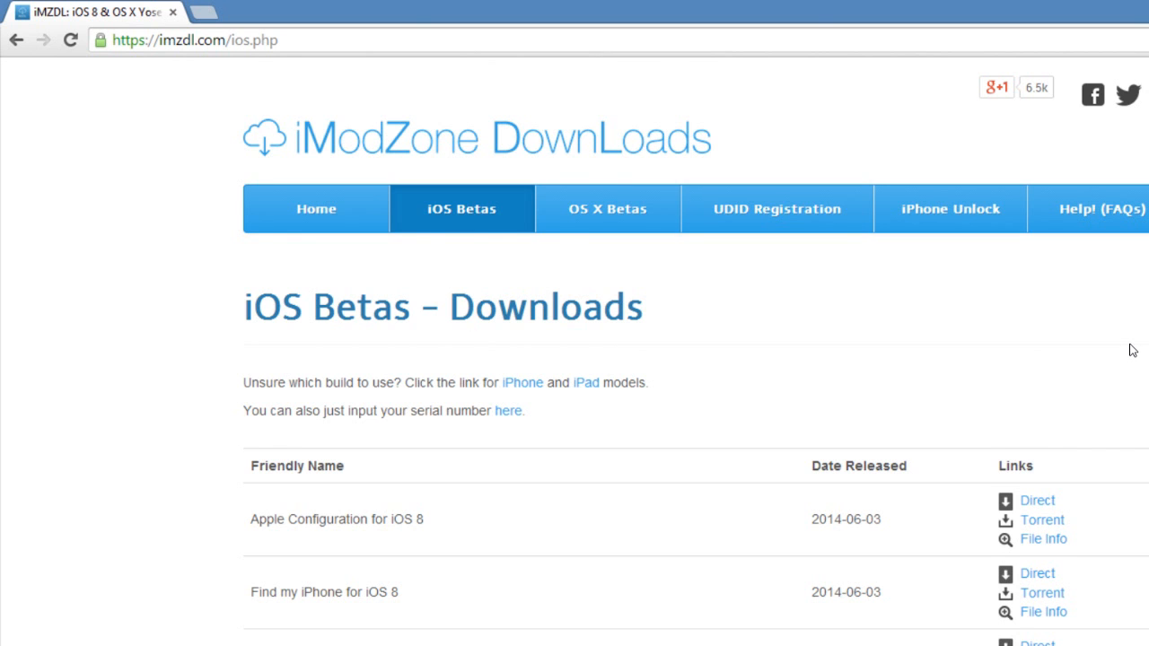
Find the iPhone 5 iOS 8 Beta 1 row on imzdl.com and download it.
scroll("down", 3)
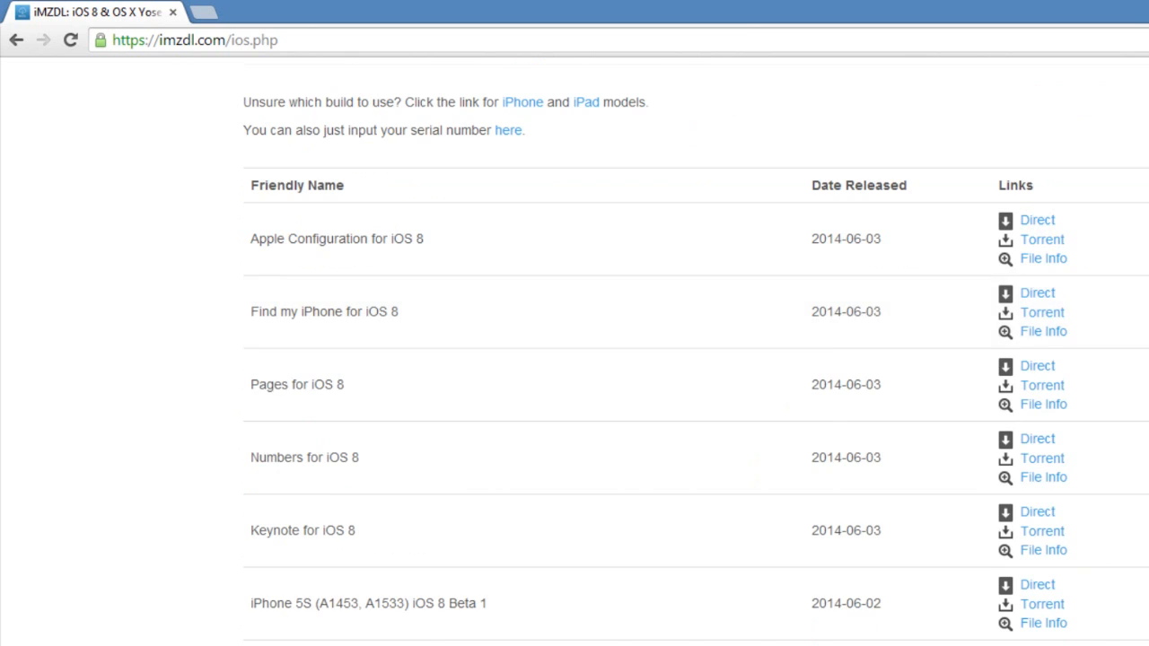
scroll("down", 3)
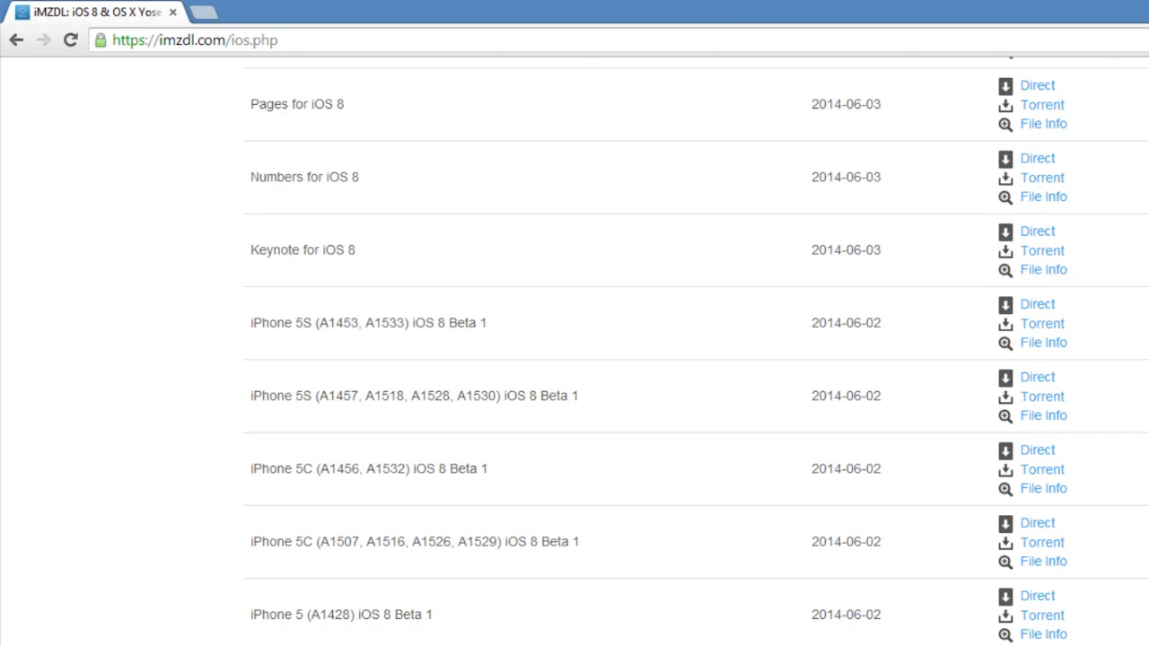
mouse_move(368, 323)
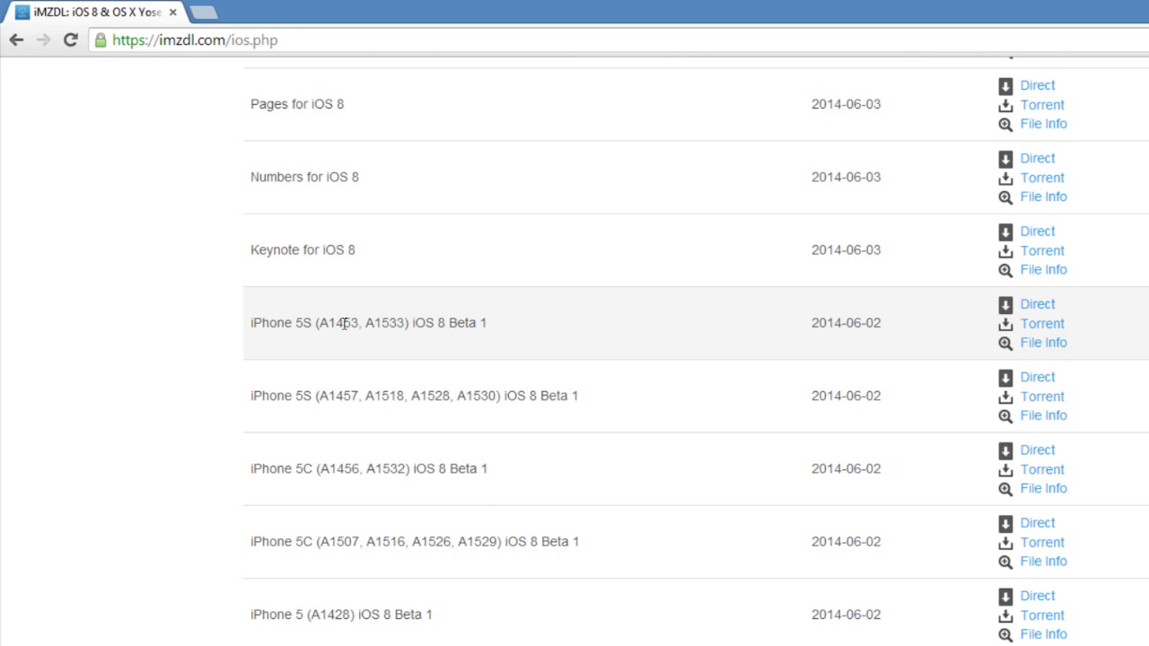
double_click(334, 323)
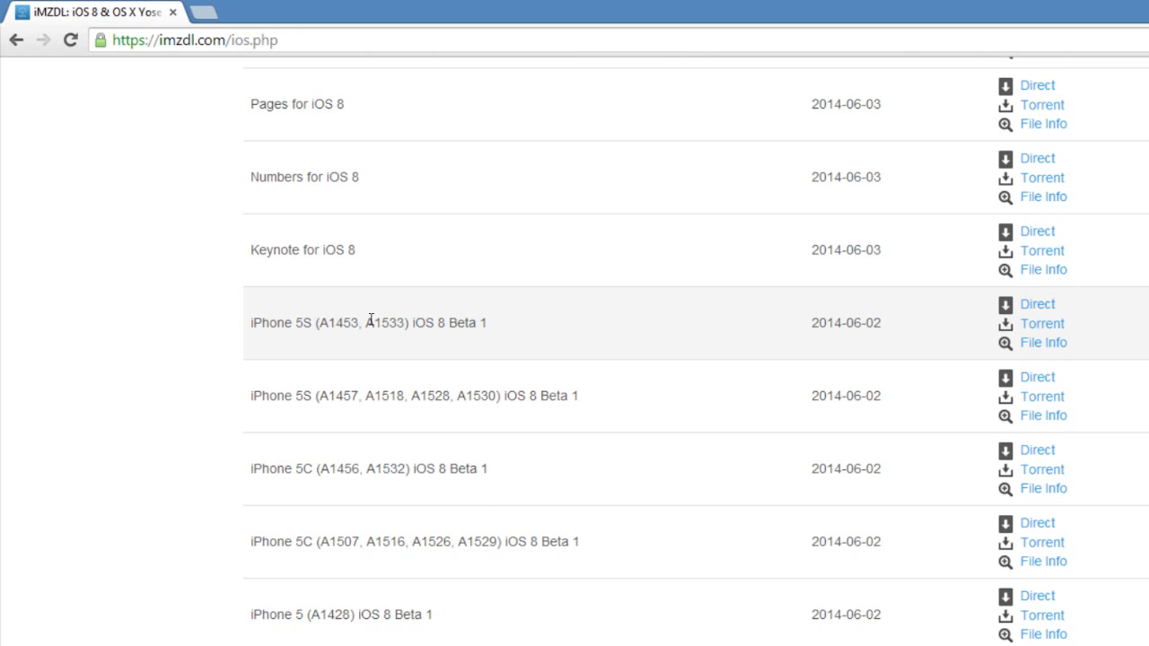
mouse_move(343, 395)
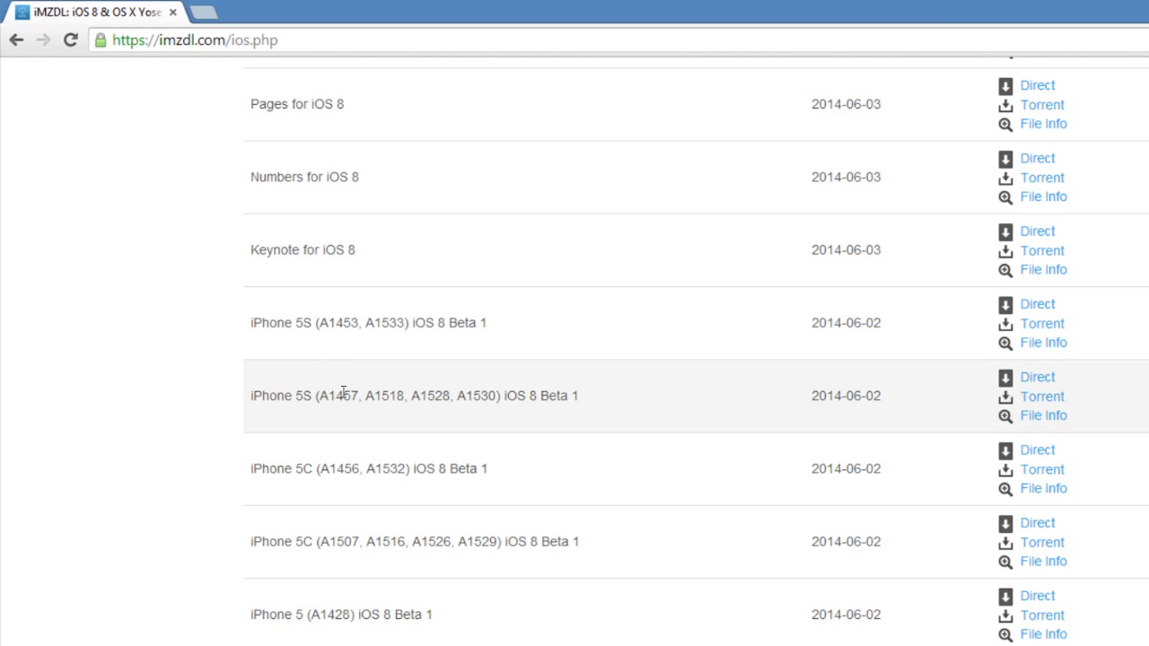
mouse_move(398, 467)
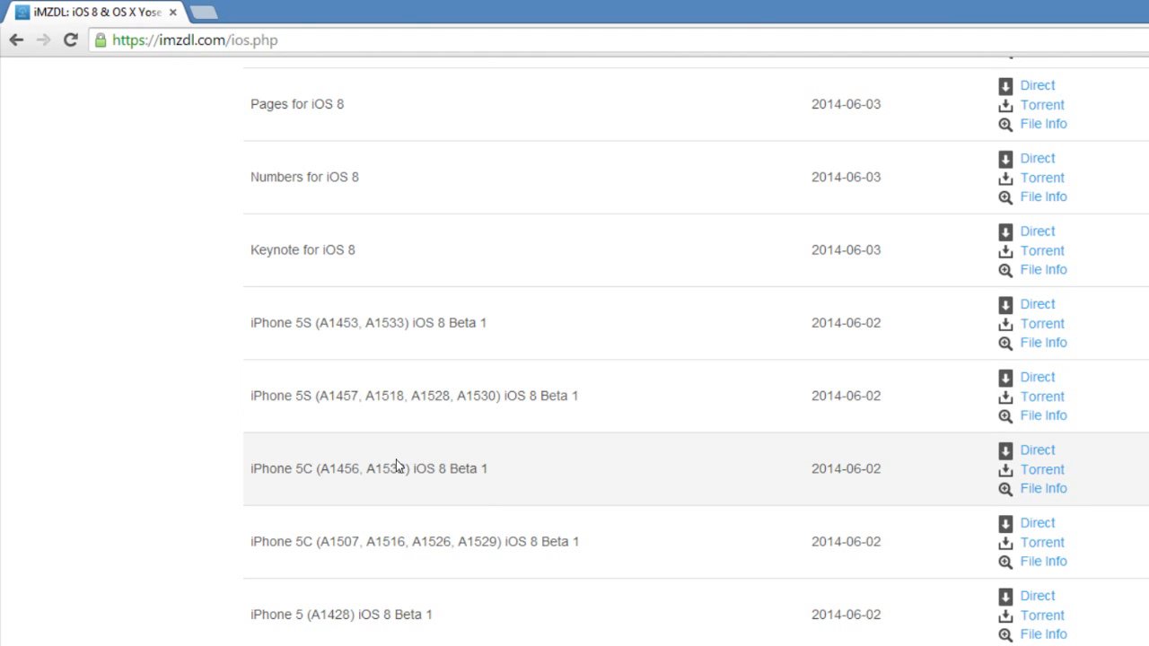
scroll("up", 3)
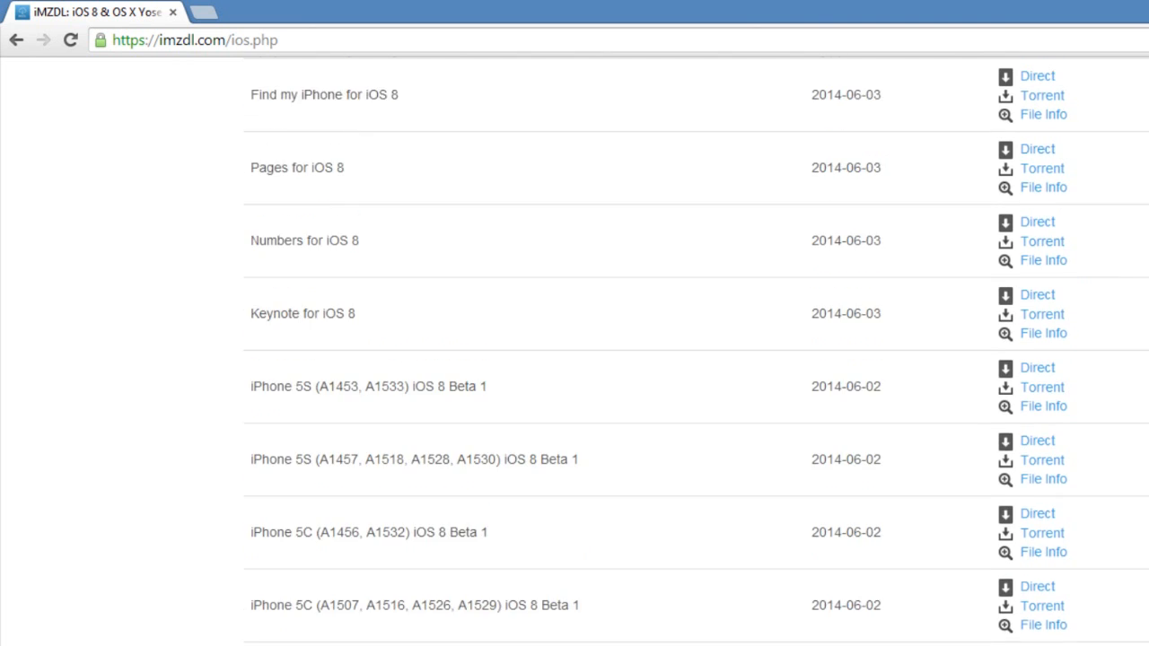
scroll("down", 3)
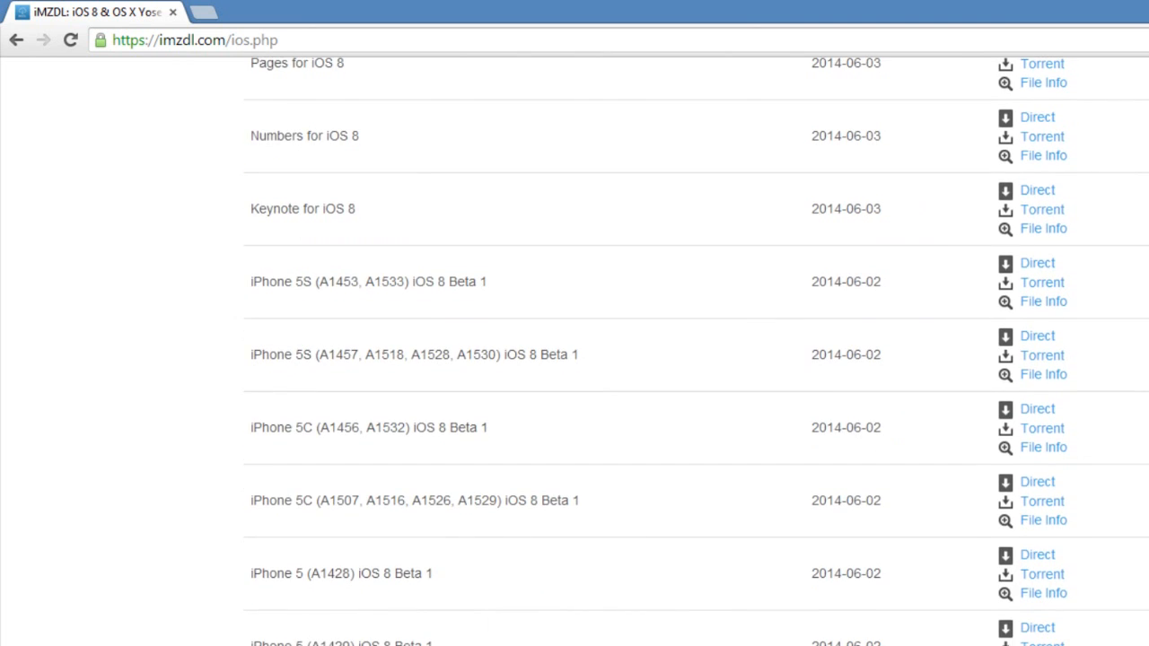
scroll("down", 3)
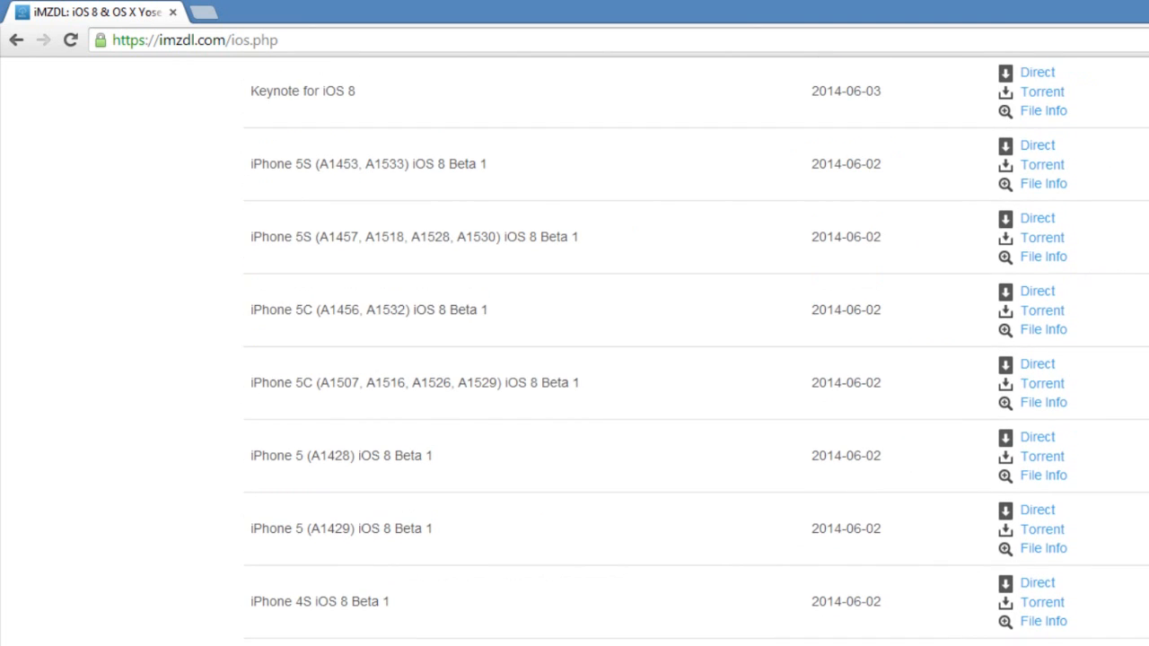
mouse_move(466, 550)
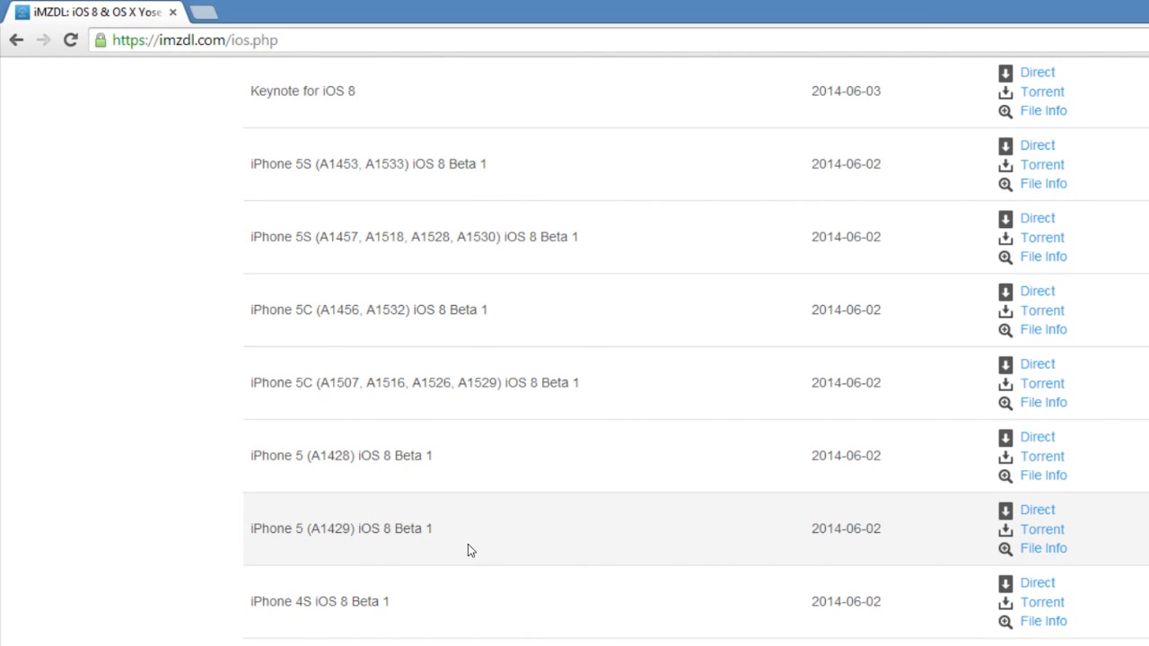
mouse_move(331, 491)
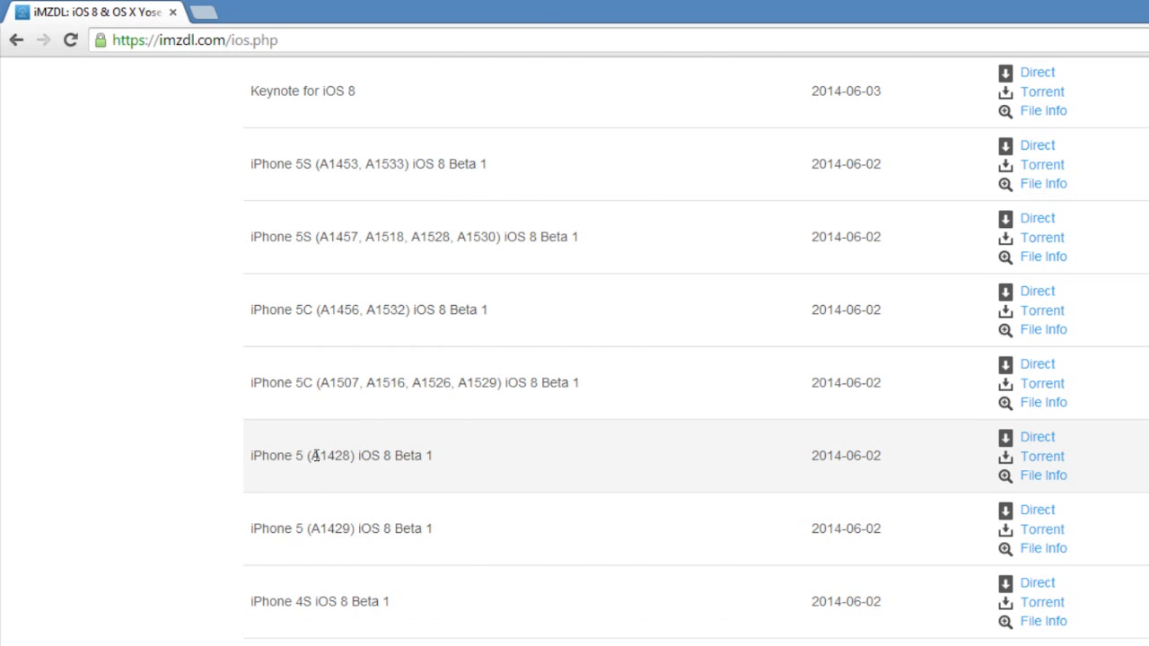
mouse_move(1023, 453)
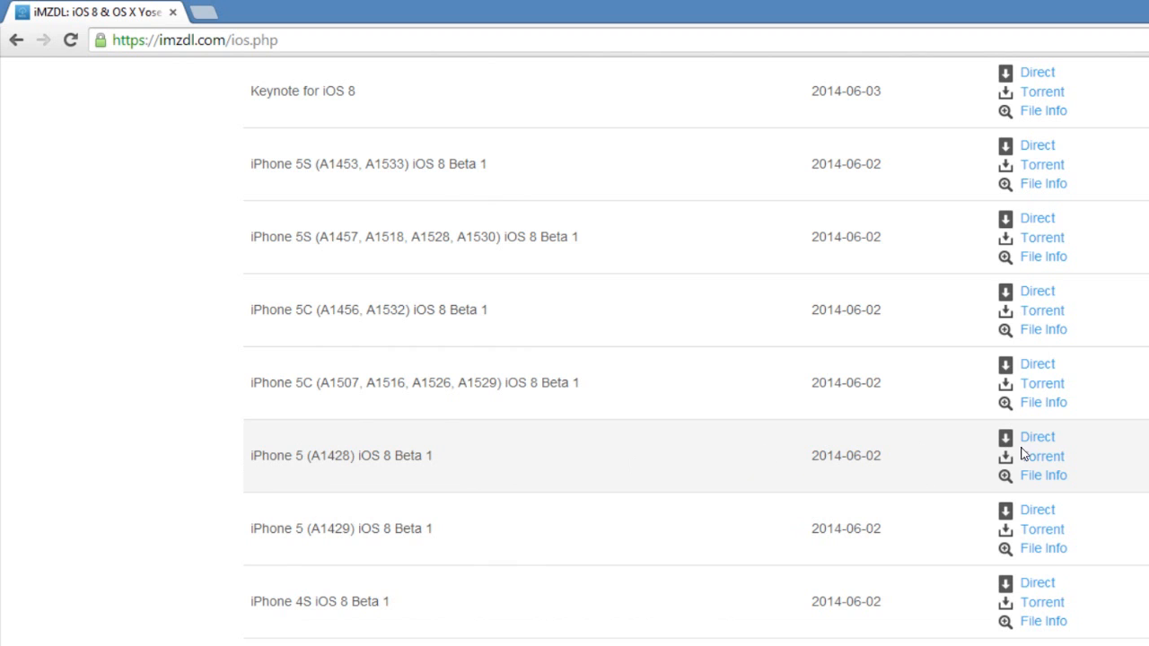
left_click(1036, 437)
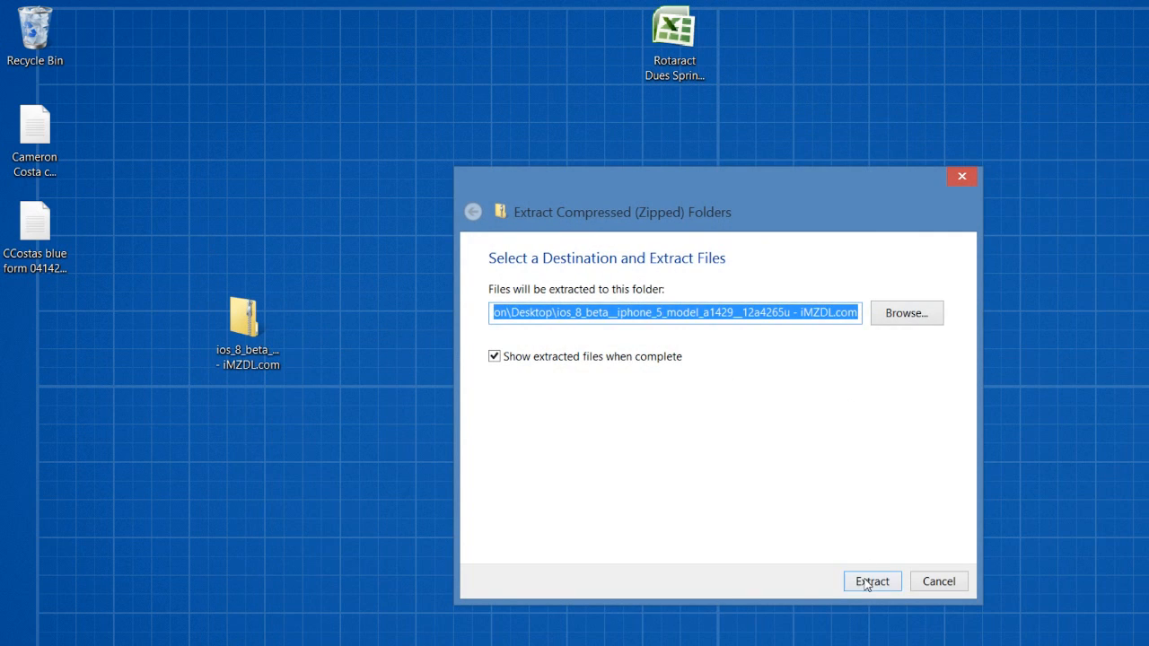
Extract the iOS 8 beta zip to the Desktop.
left_click(871, 581)
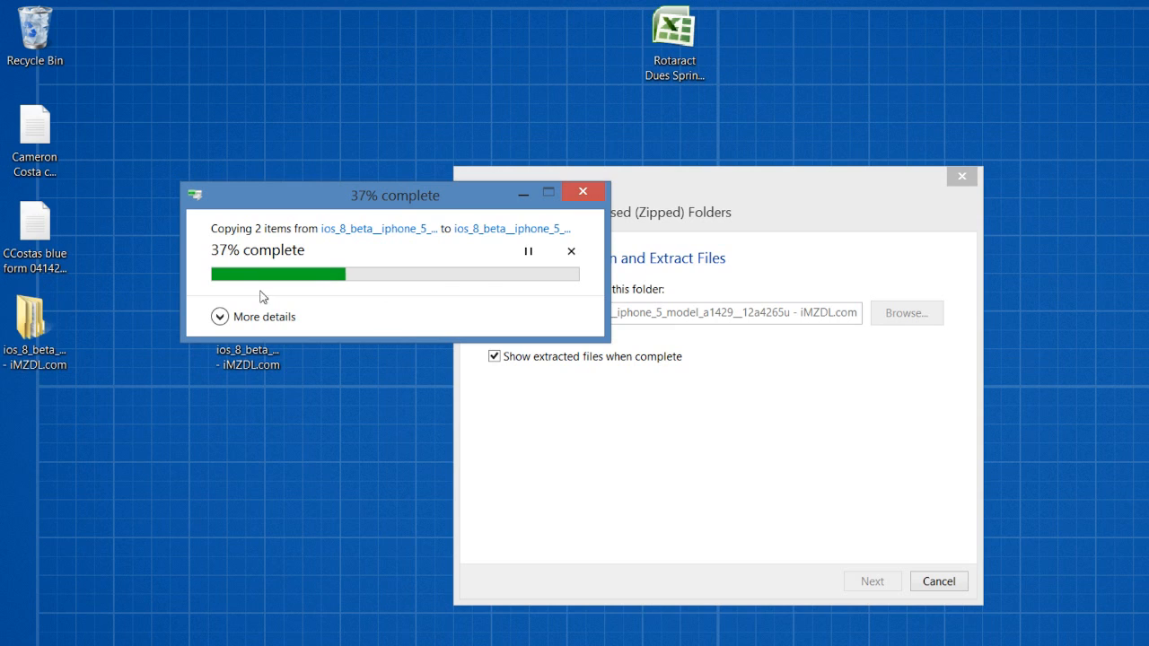
mouse_move(415, 296)
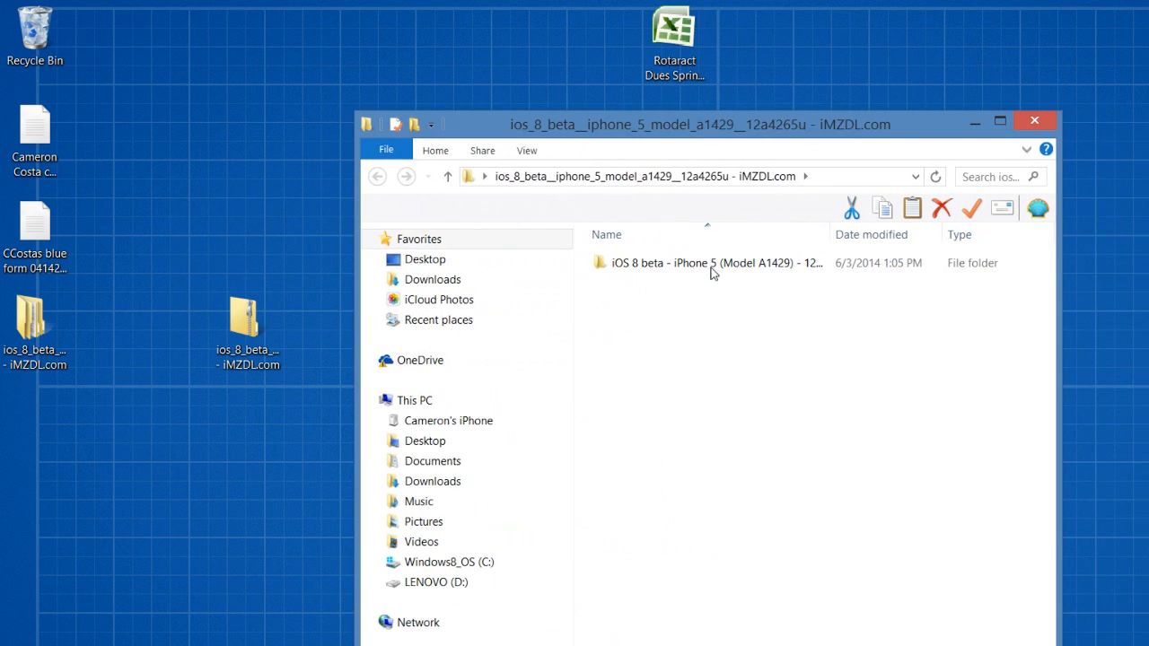
Open the 'iOS 8 beta - iPhone 5' folder.
double_click(706, 263)
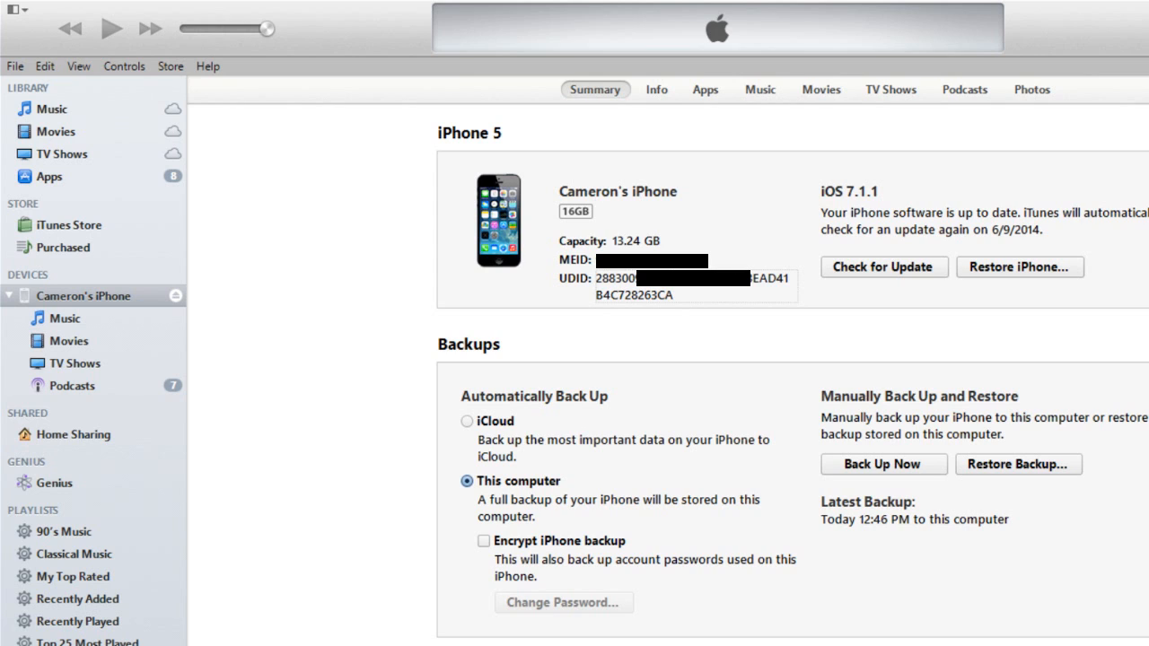
mouse_move(1144, 271)
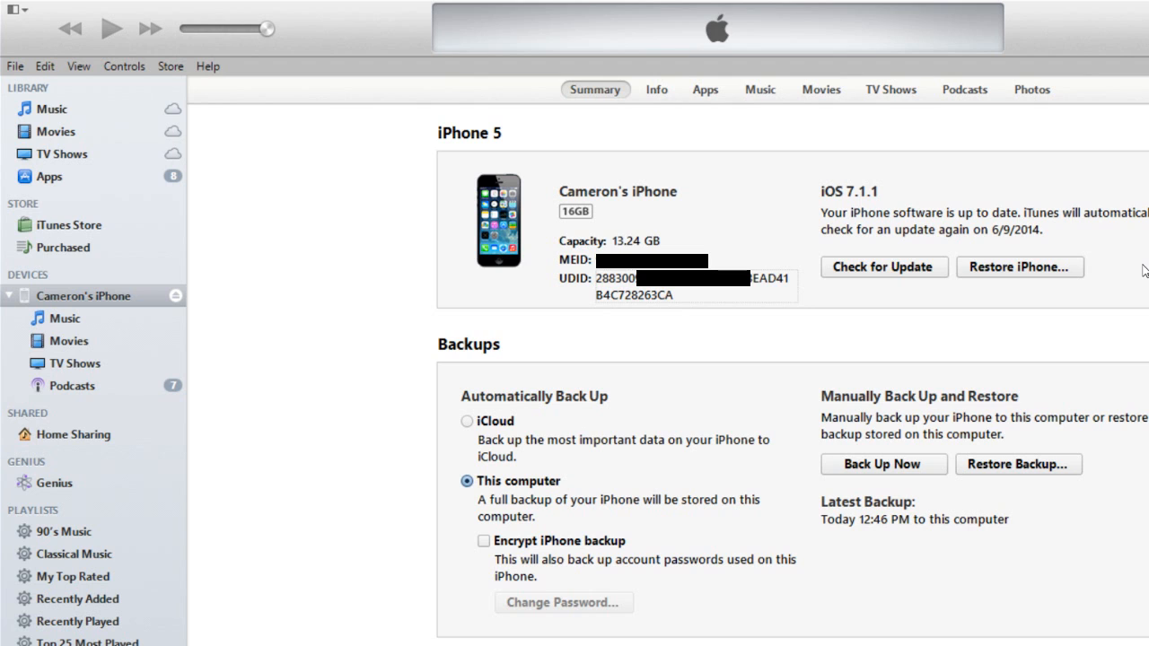
mouse_move(1022, 279)
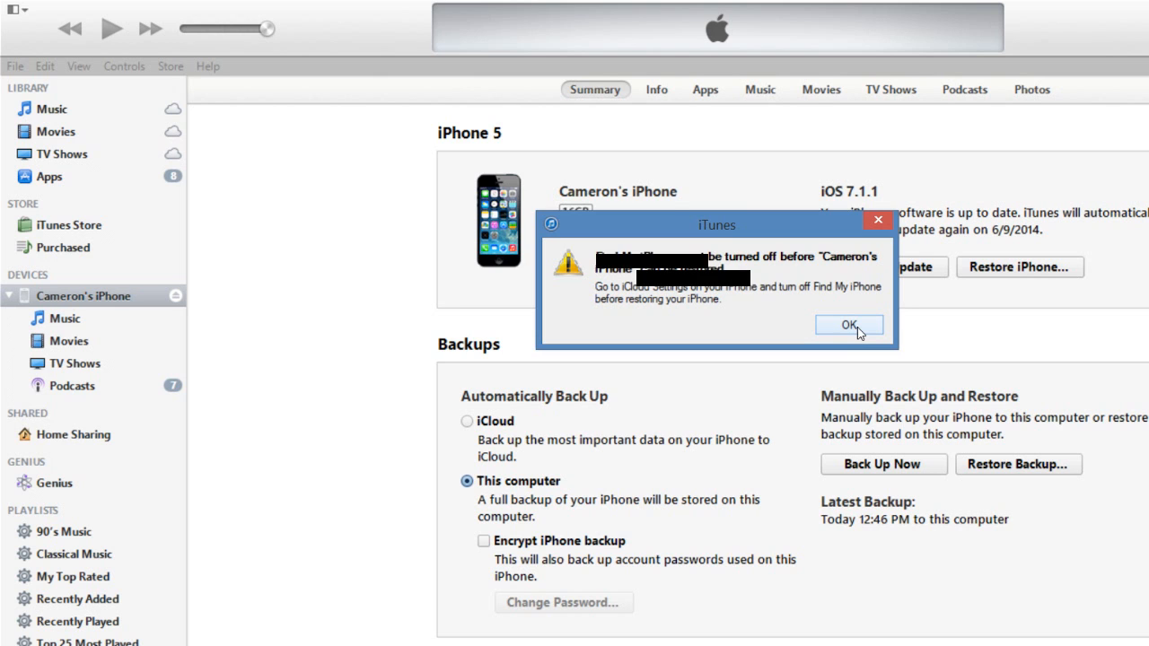
Dismiss the Find My iPhone alert and Shift-click Restore iPhone.
left_click(849, 325)
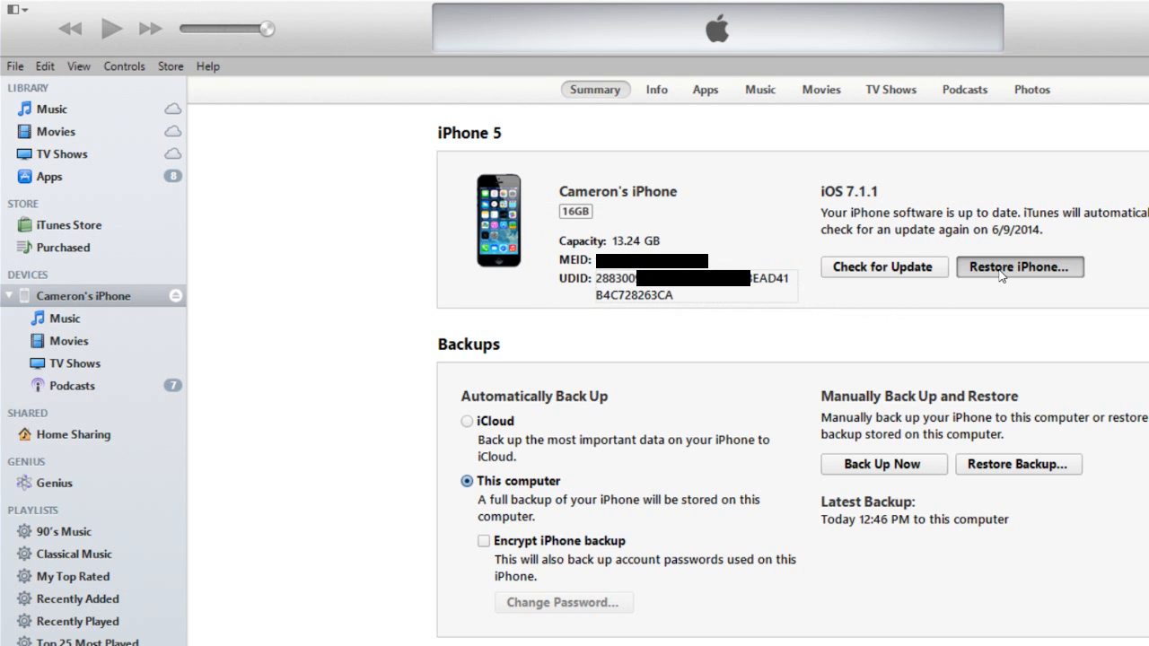
left_click(1019, 266)
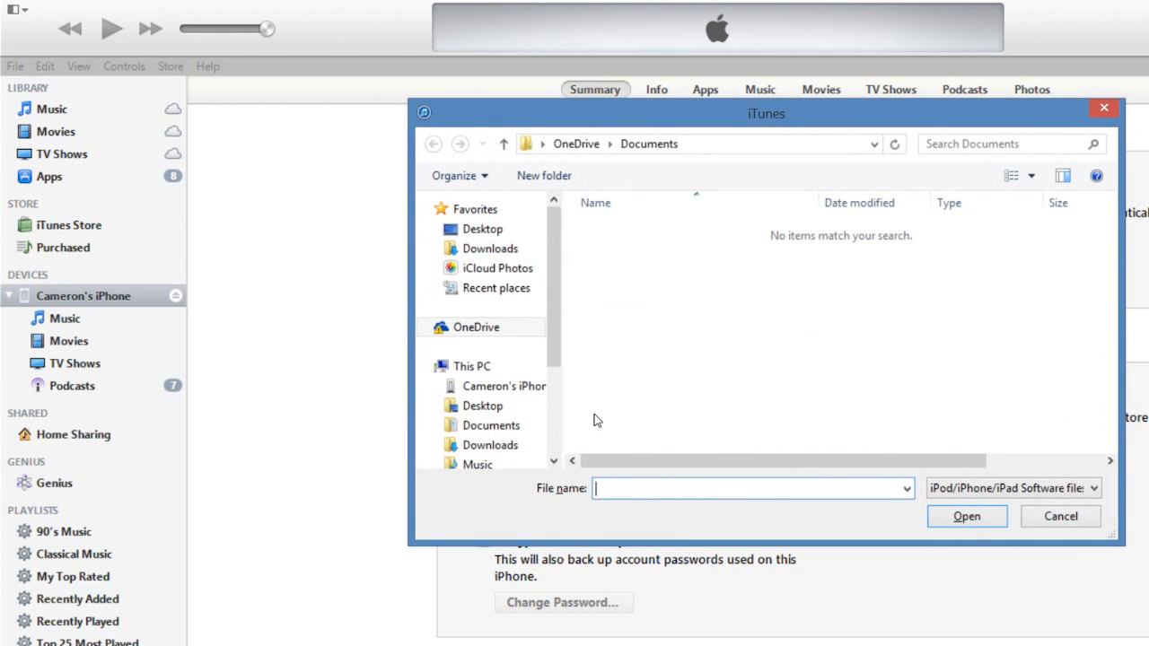
Select iPhone5,2_8.0_12A4265u_Restore.ipsw from the Desktop's extracted iOS 8 beta folder.
left_click(483, 229)
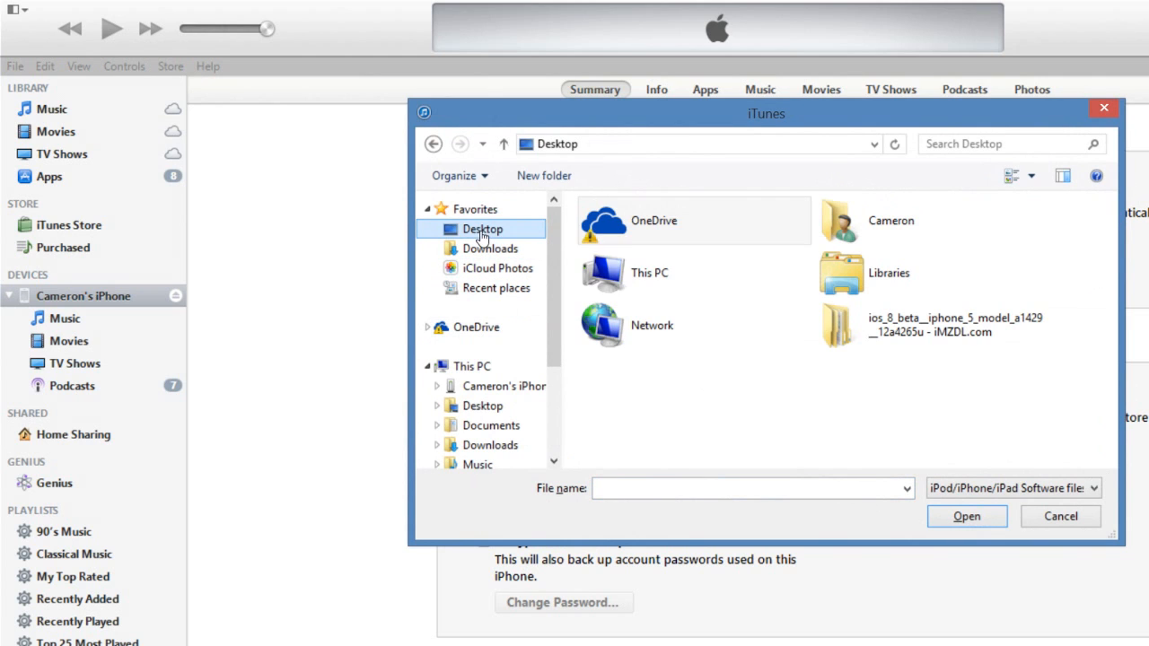
double_click(837, 325)
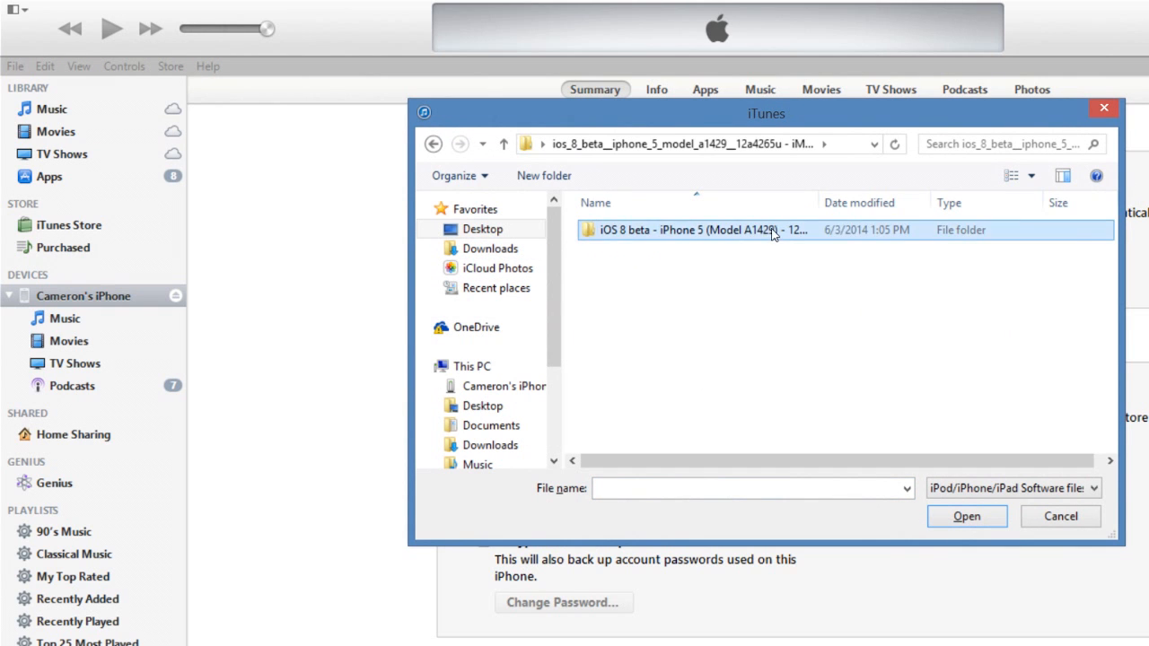
double_click(691, 230)
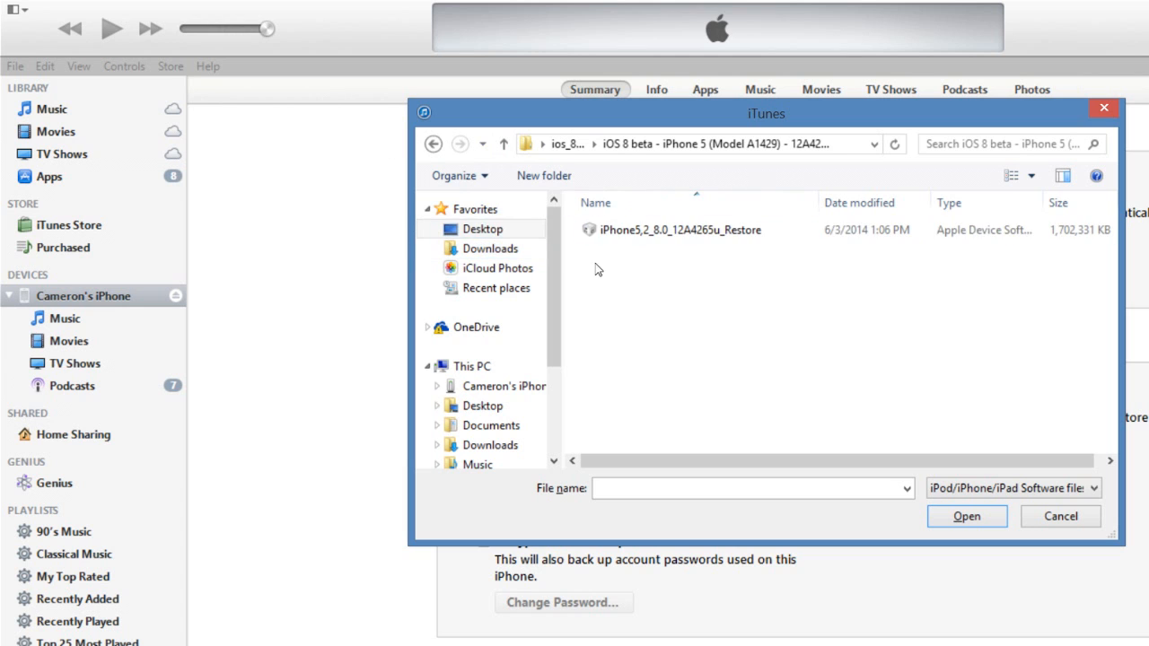
left_click(679, 230)
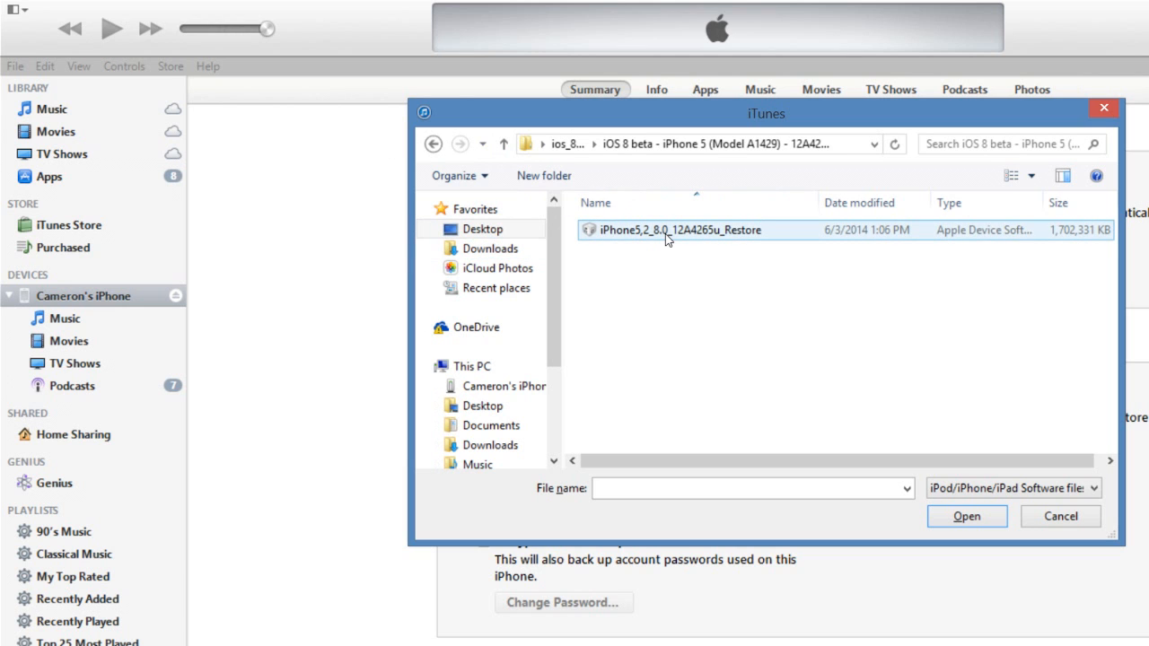
left_click(967, 516)
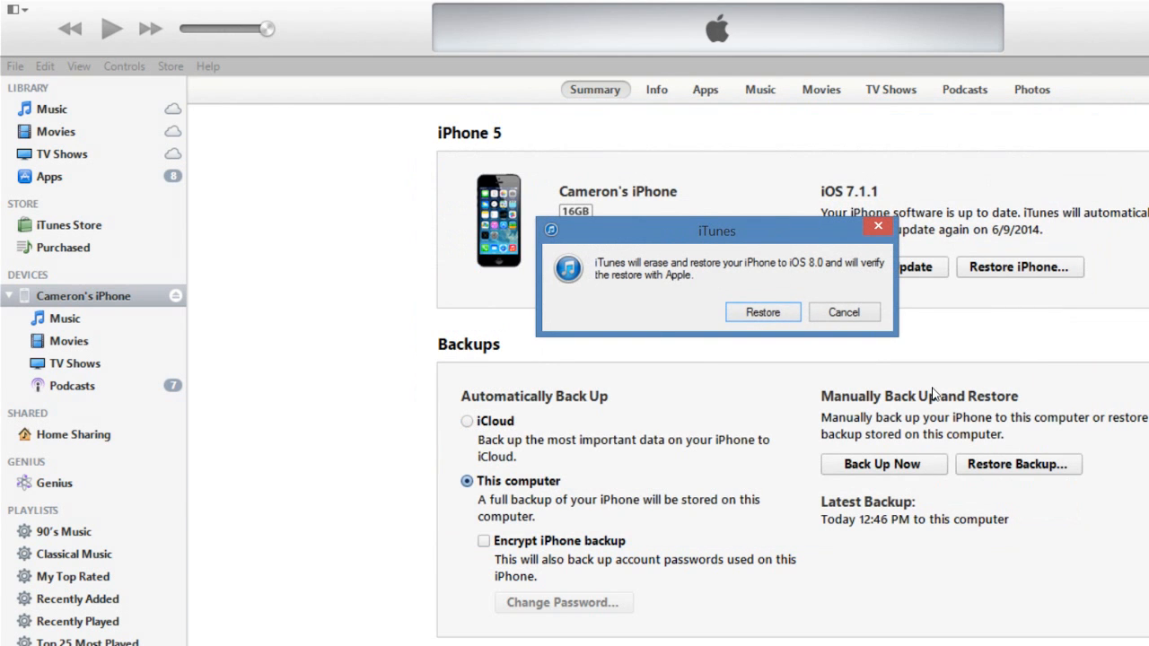
mouse_move(606, 279)
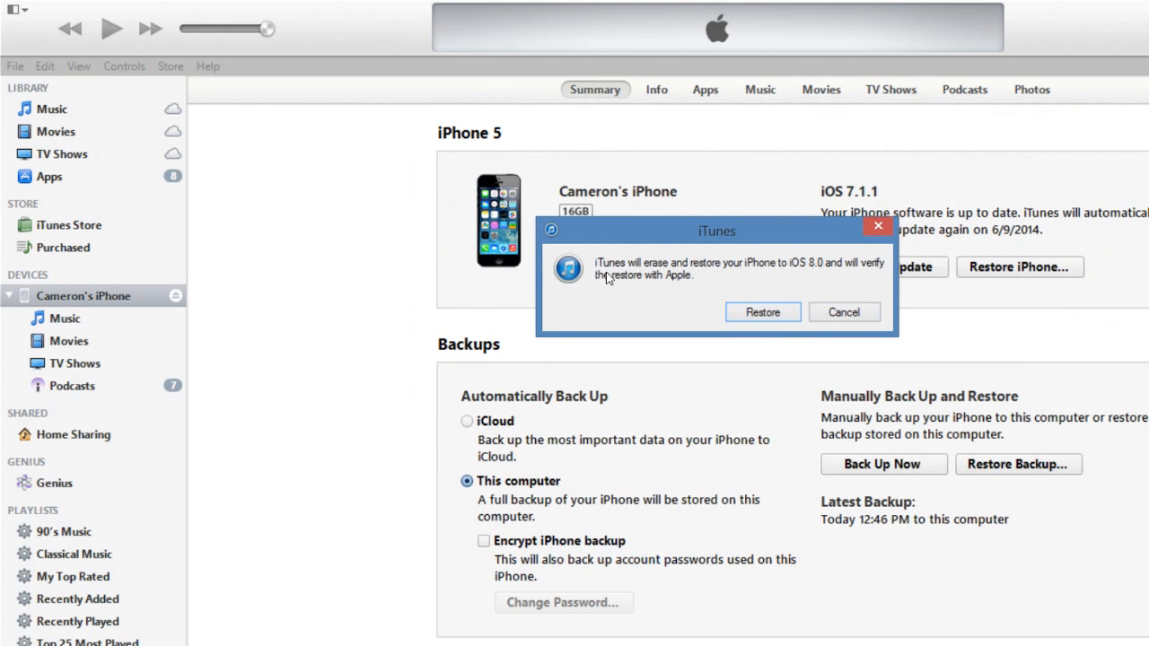
mouse_move(675, 281)
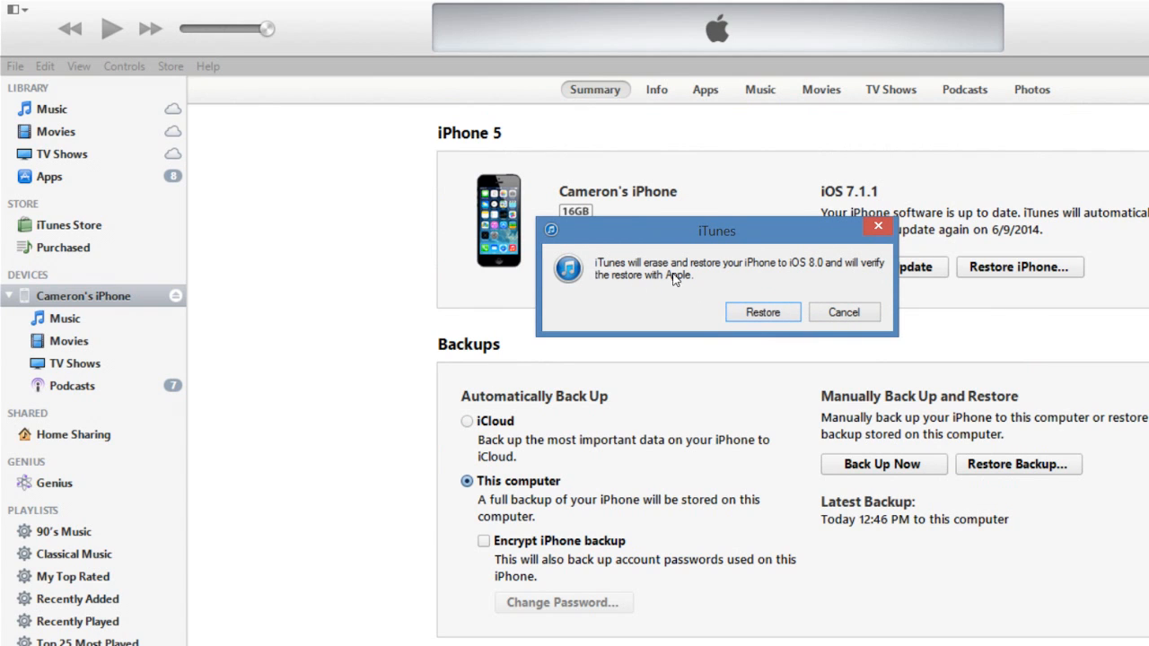
Confirm Restore and let iTunes restore the iPhone to iOS 8.0.
left_click(762, 312)
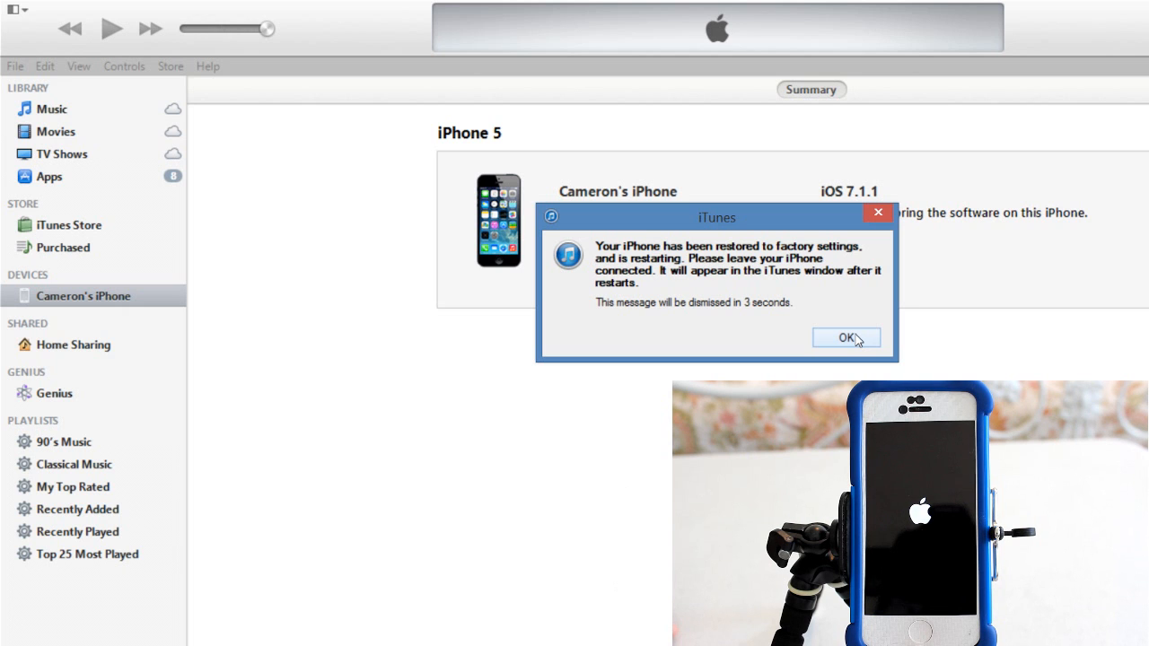
Dismiss the restore-complete notice and go to Home Sharing.
left_click(845, 337)
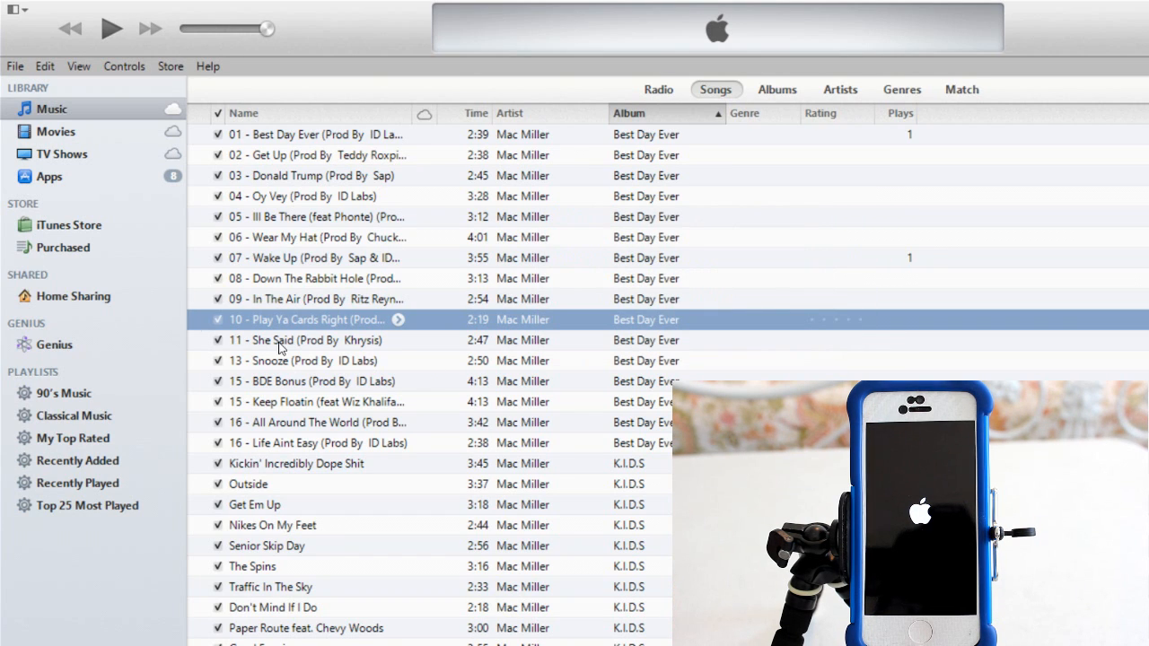
left_click(73, 295)
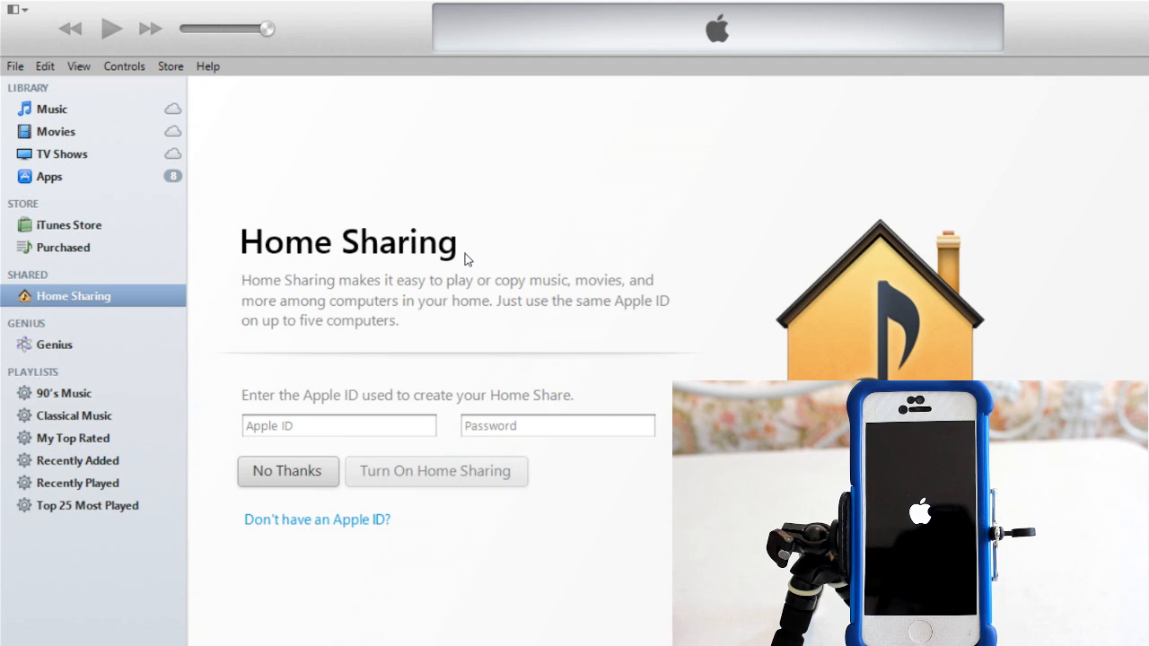